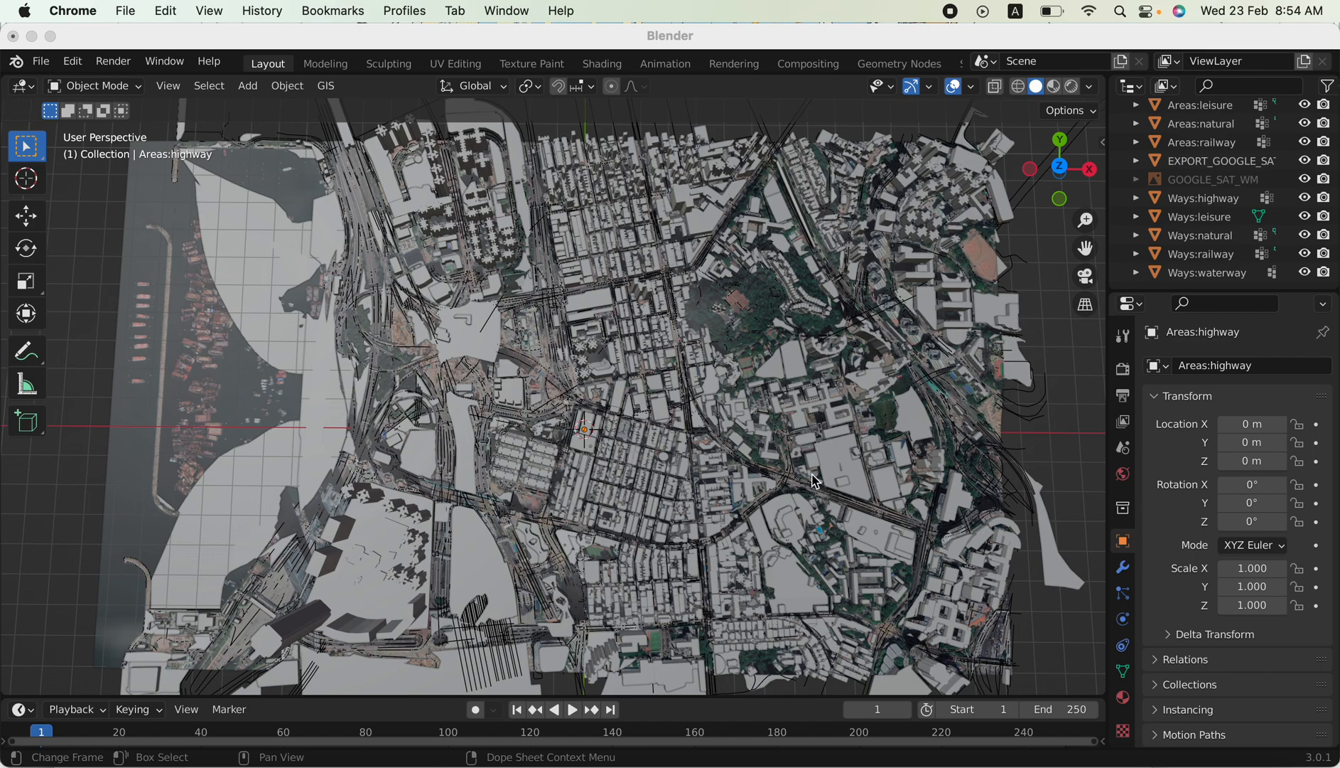
mouse_move(645, 64)
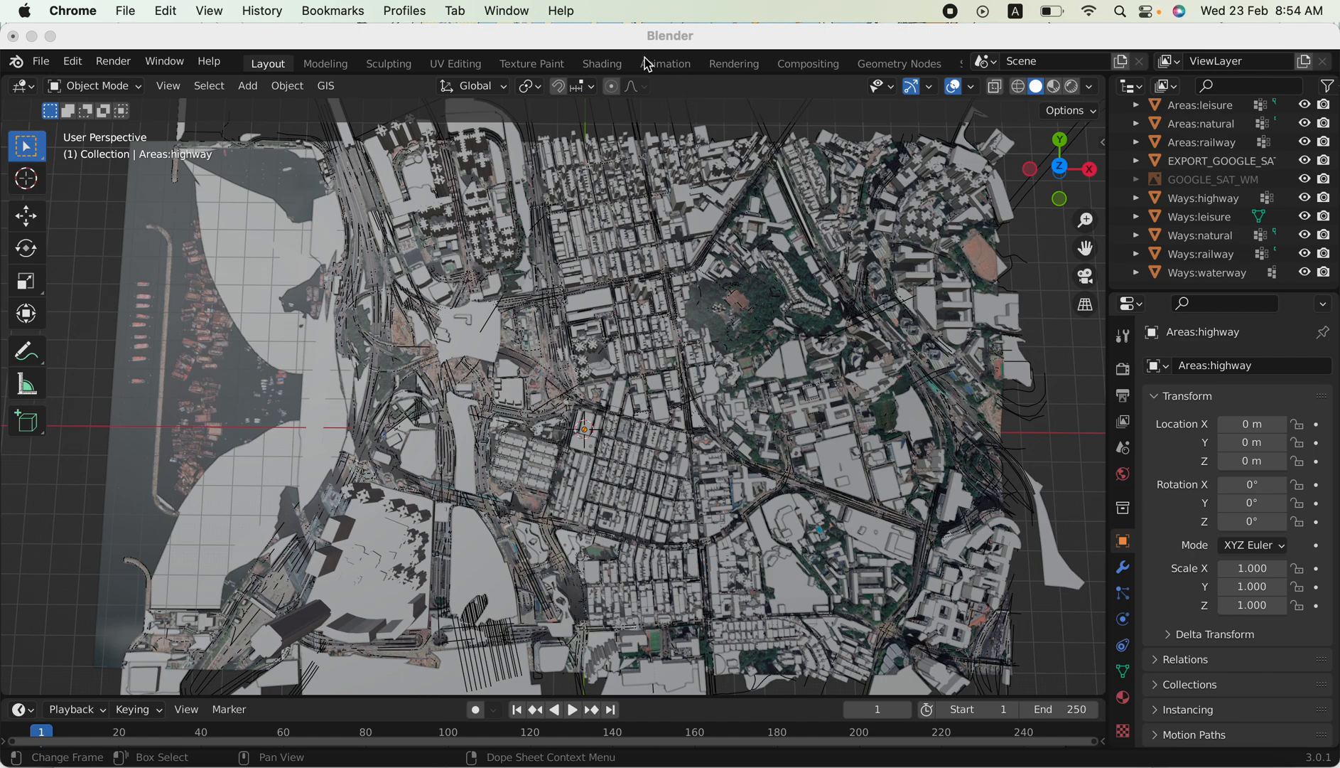
mouse_move(453, 276)
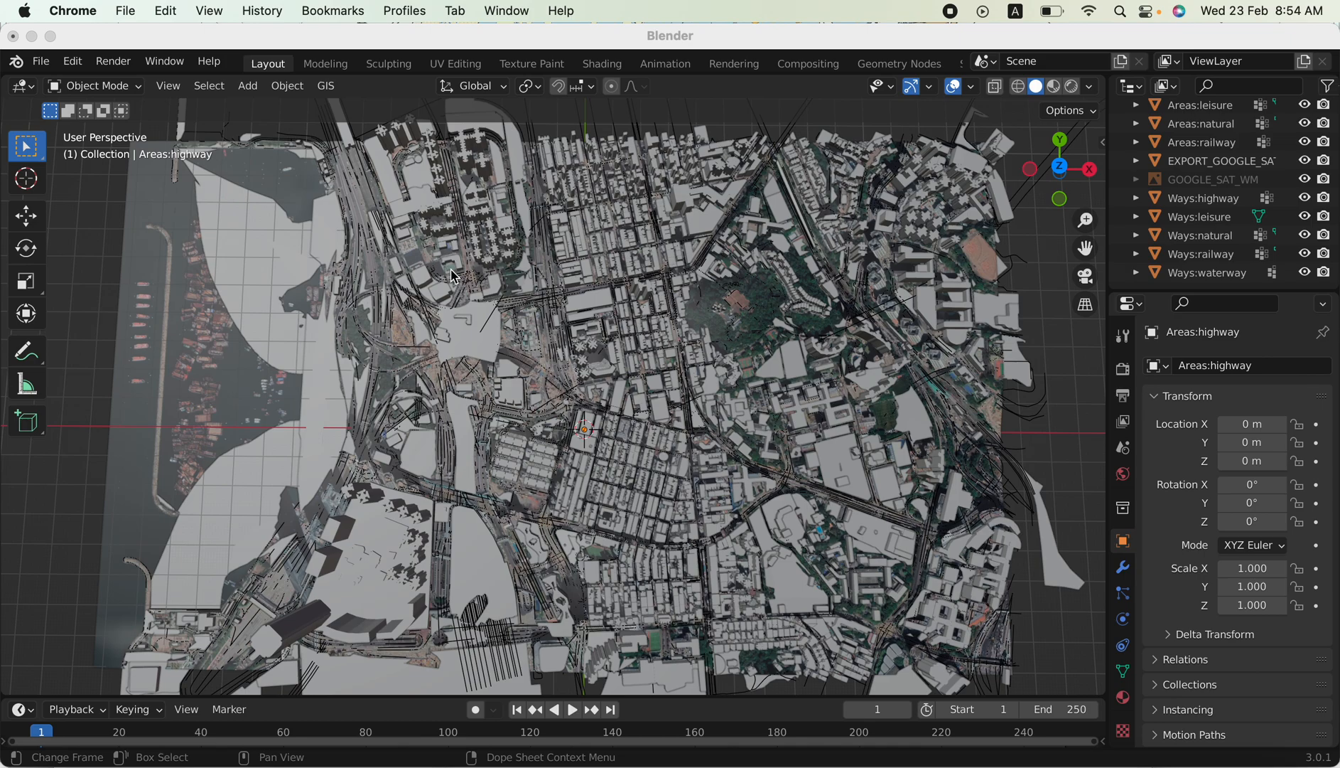
mouse_move(462, 258)
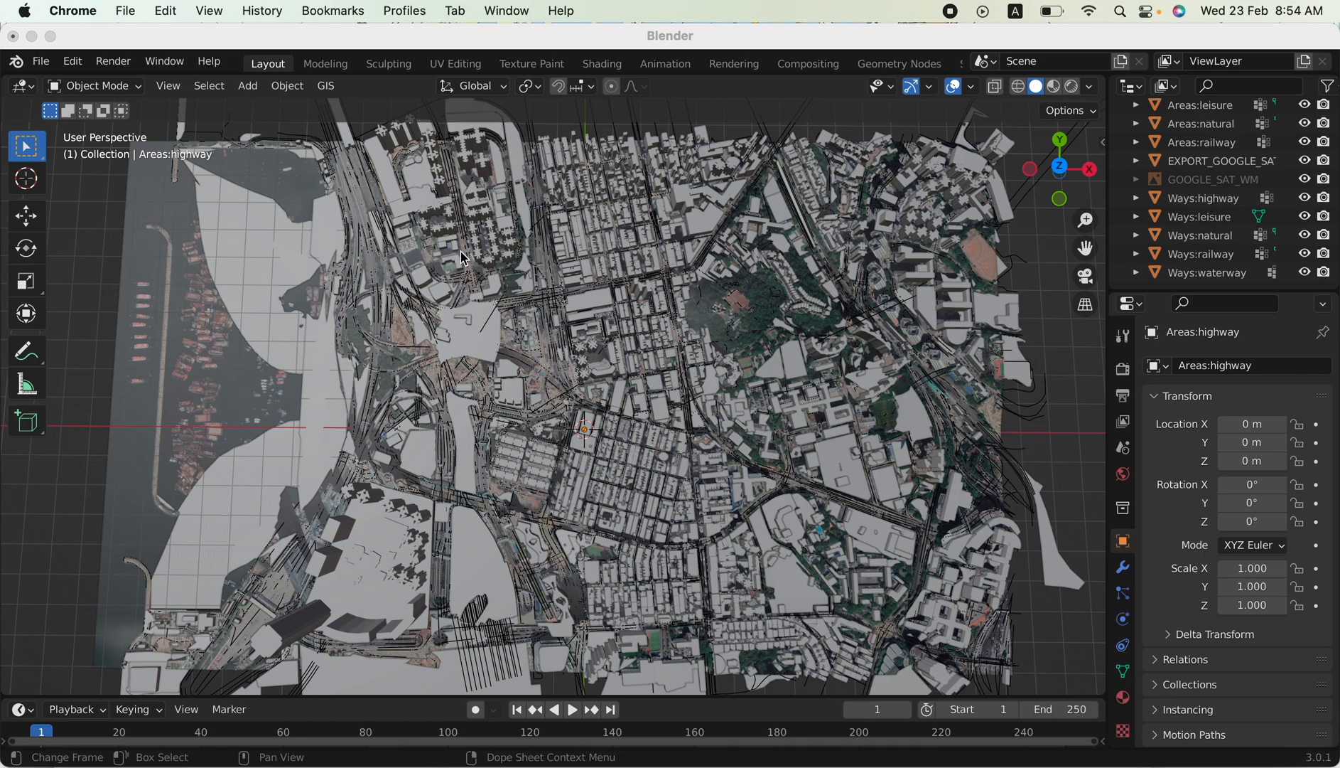
mouse_move(492, 349)
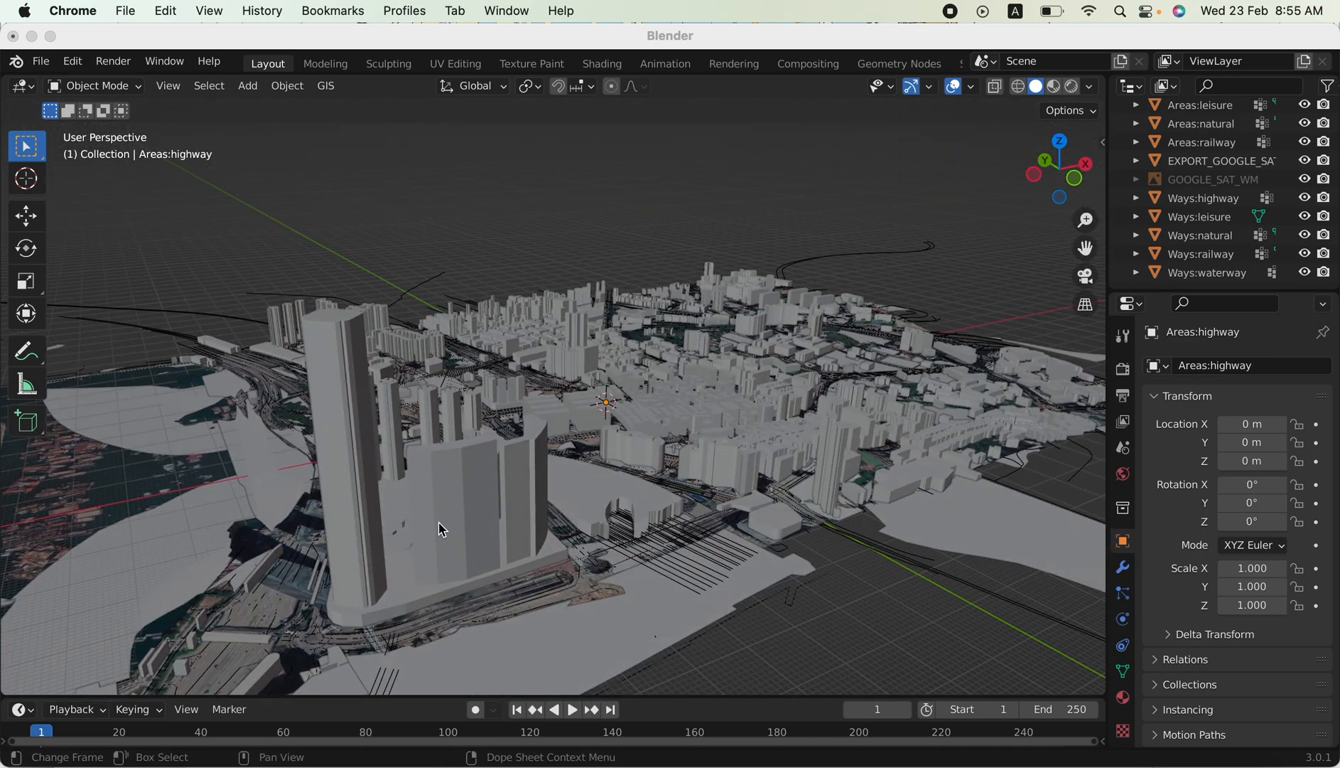
mouse_move(594, 315)
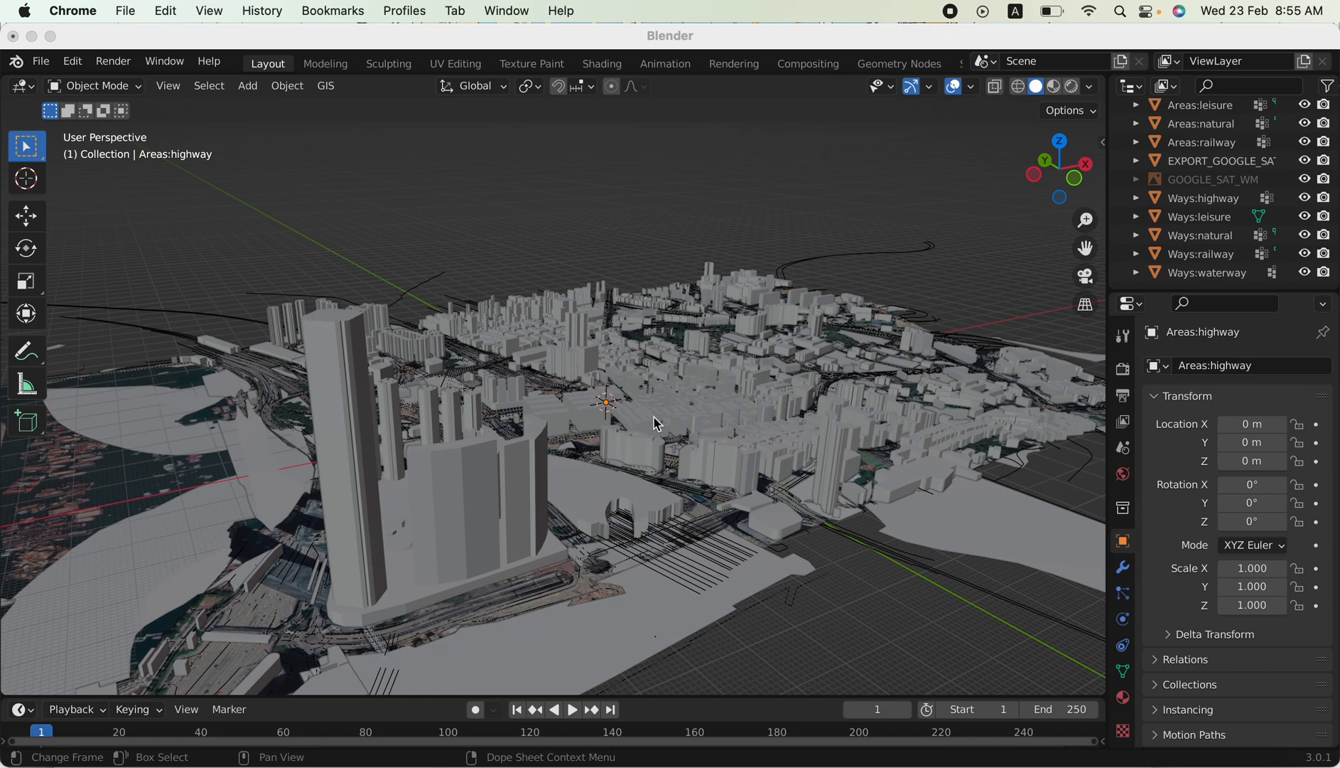
mouse_move(1244, 214)
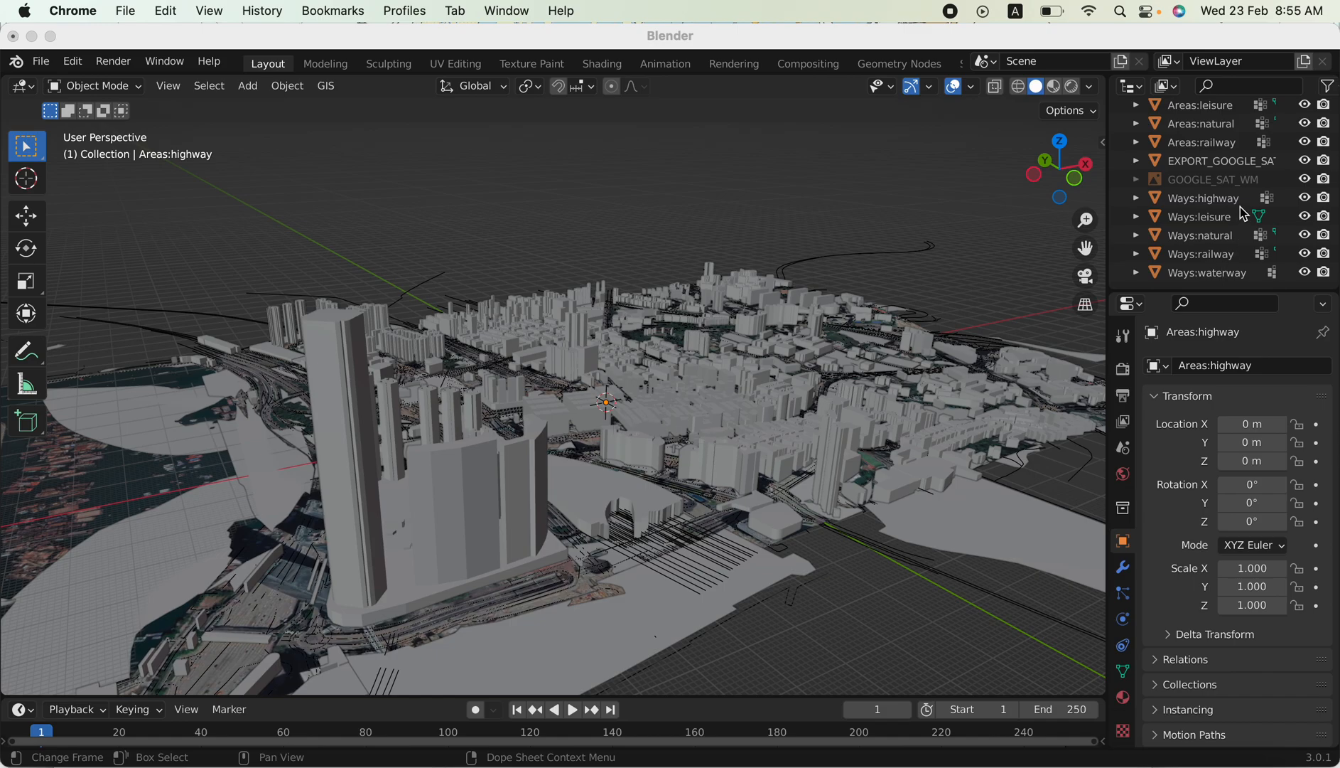
Make the highway, leisure, railway and land-use layers active in turn, then orbit low over the city.
left_click(1204, 198)
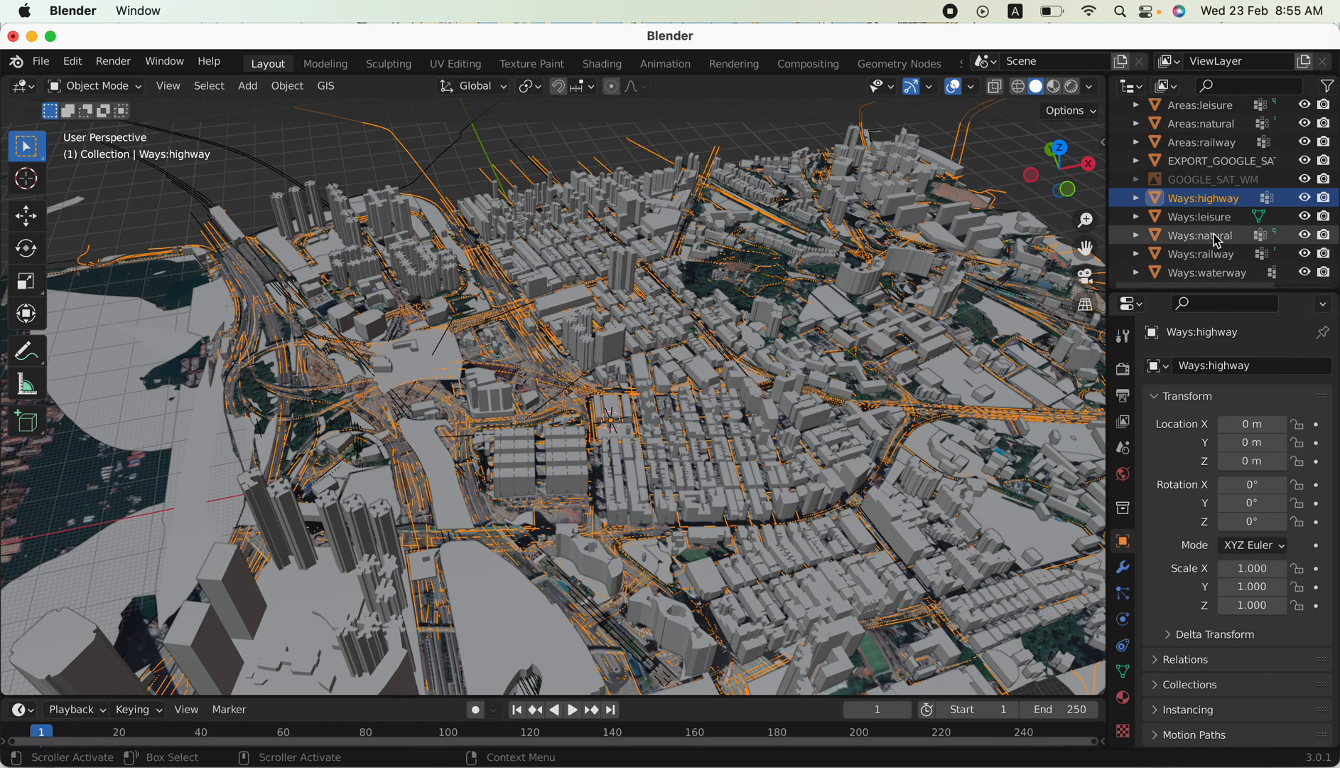
left_click(1202, 216)
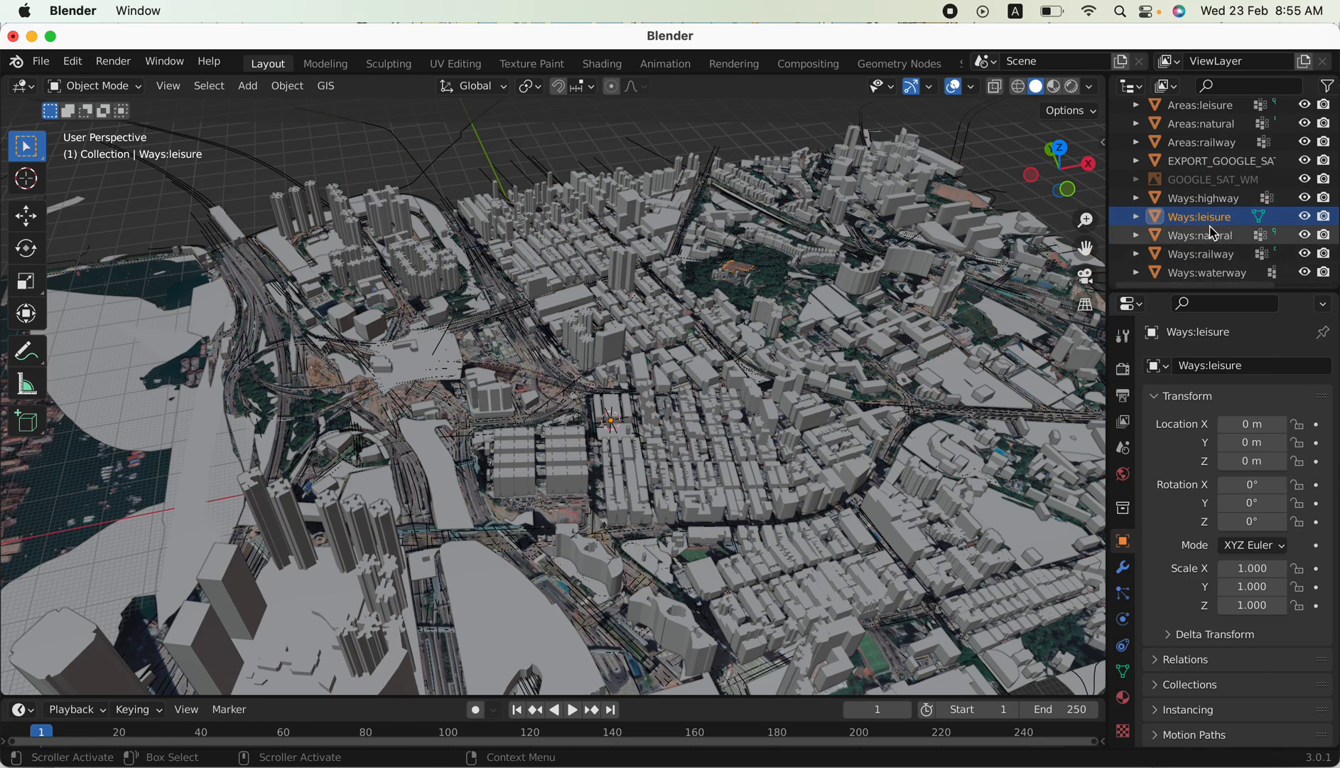
left_click(1202, 235)
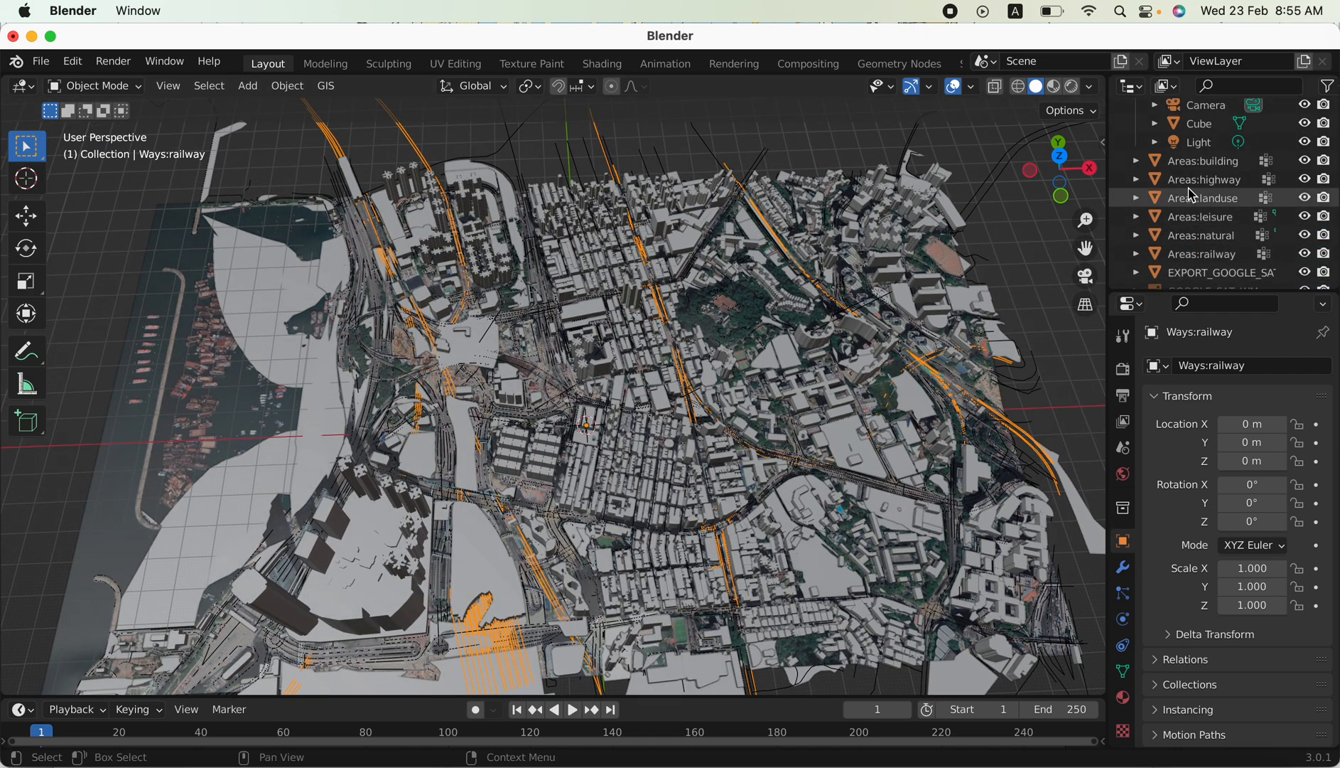
left_click(1213, 179)
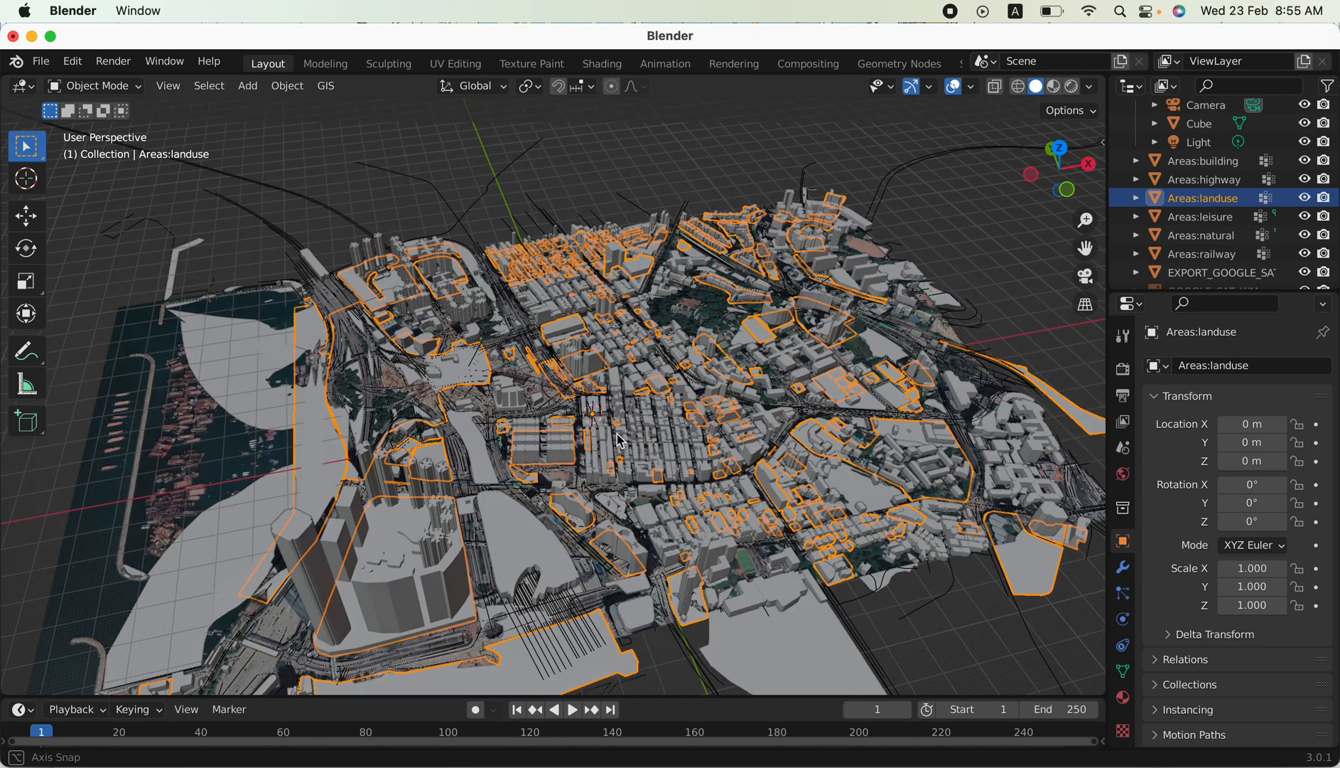
left_click_drag(624, 440, 633, 391)
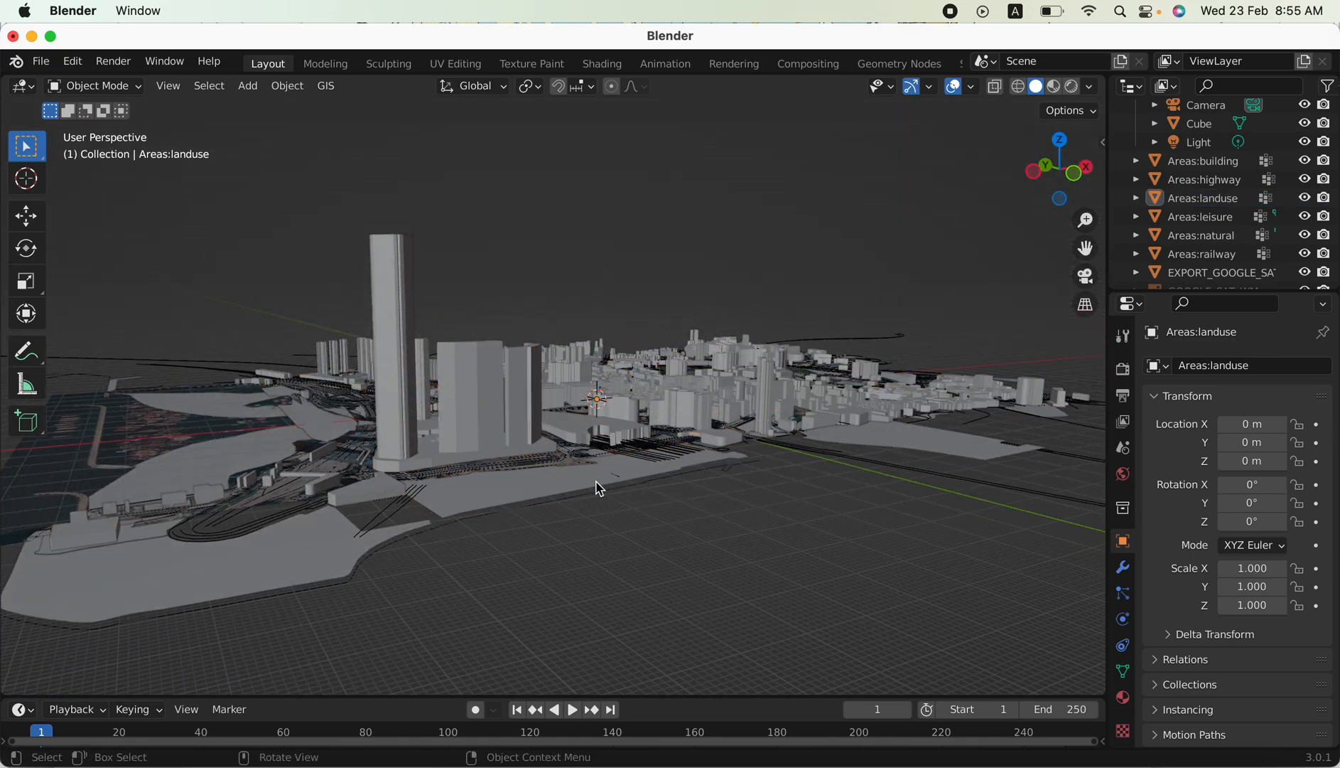
mouse_move(554, 313)
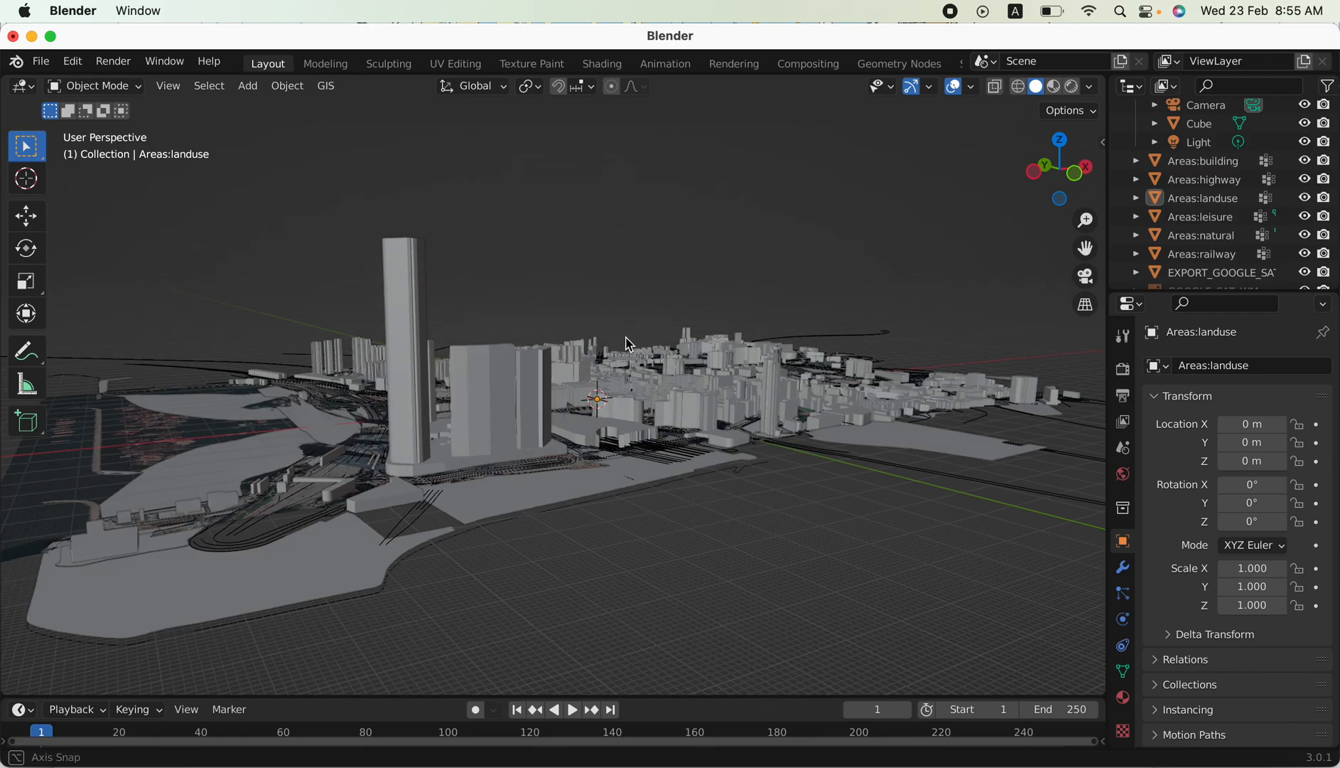
Dismiss the crash report and restart Blender on the default cube, camera and light scene.
left_click(13, 36)
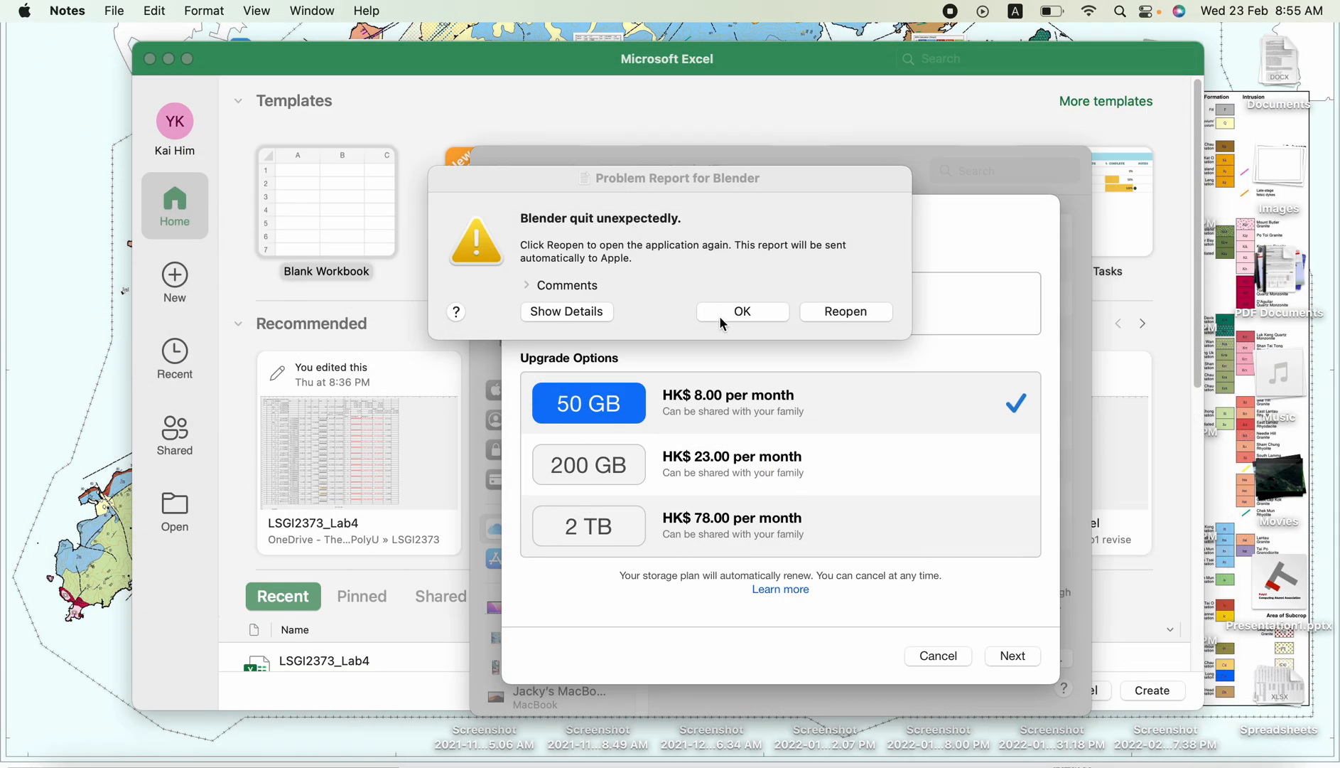
left_click(741, 311)
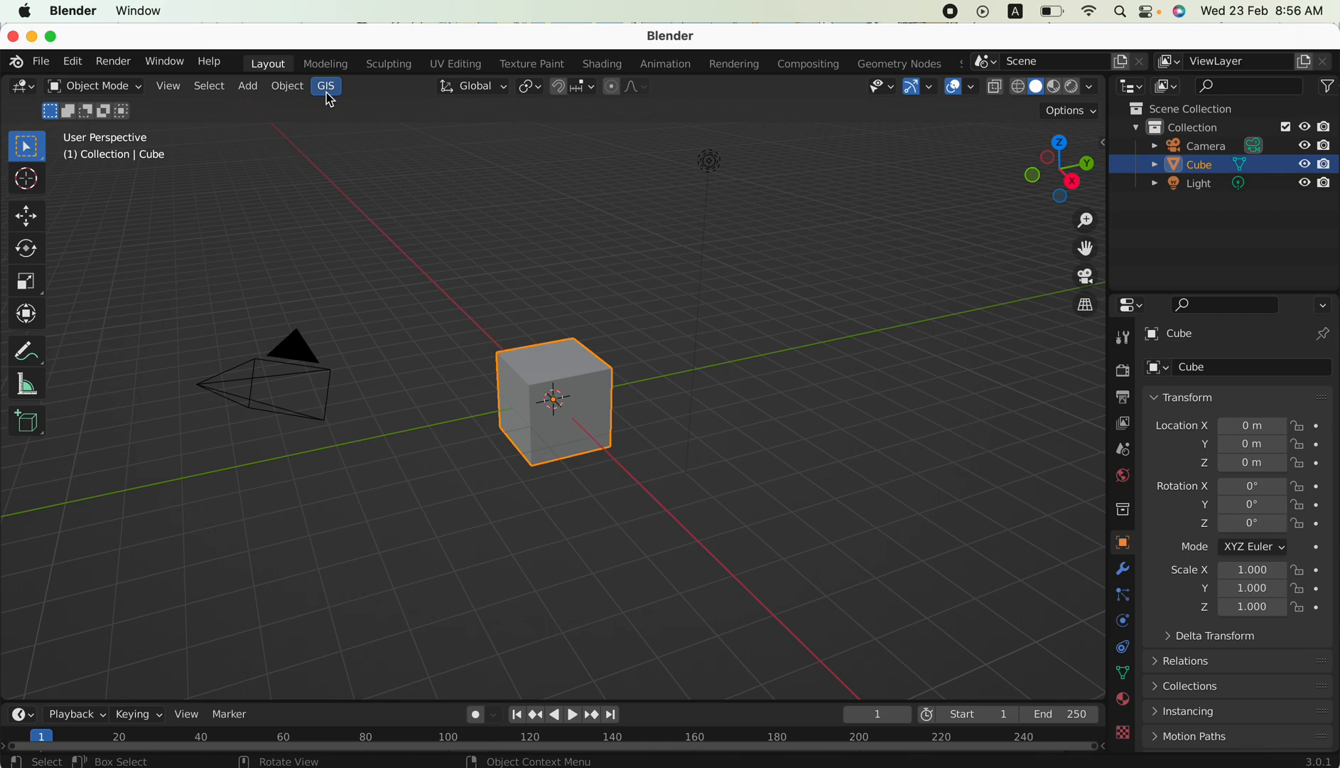
Load a Google Satellite web basemap through GIS > Web geodata > Basemap.
left_click(325, 85)
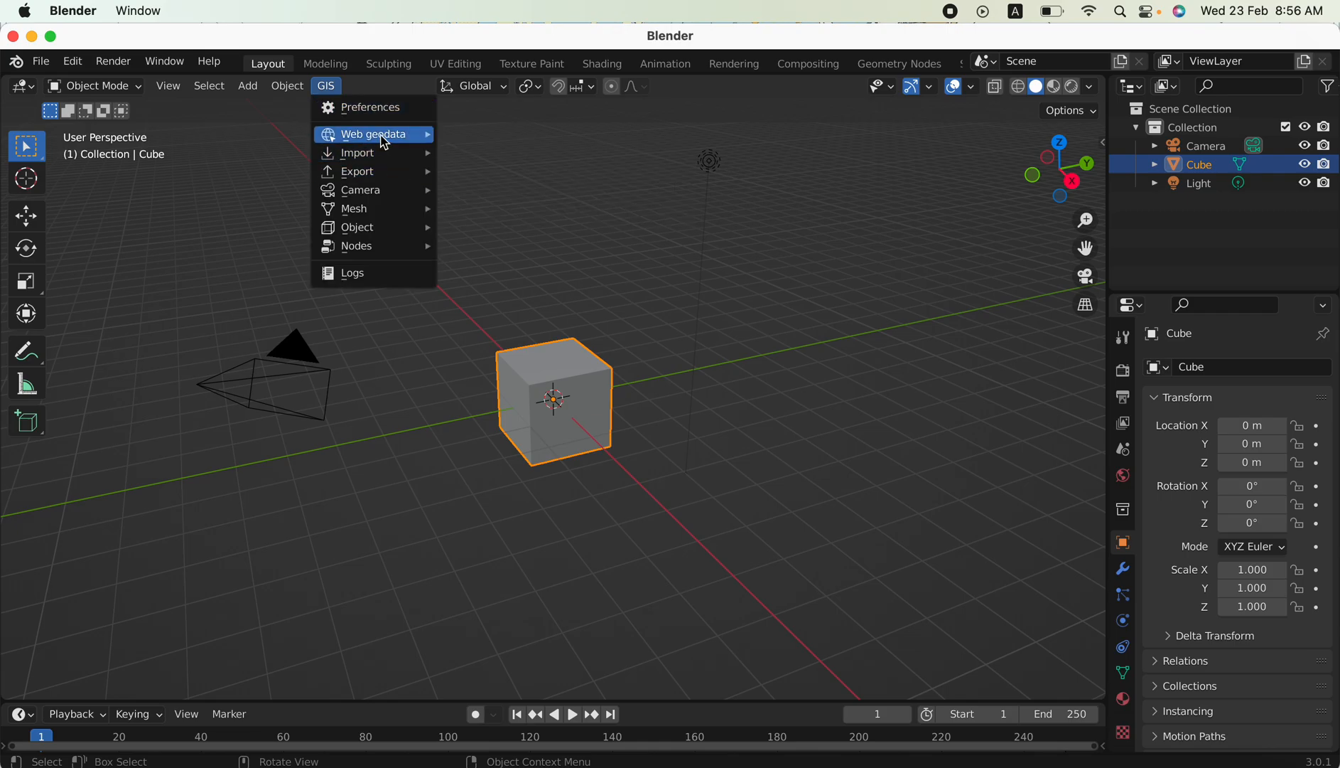
left_click(373, 134)
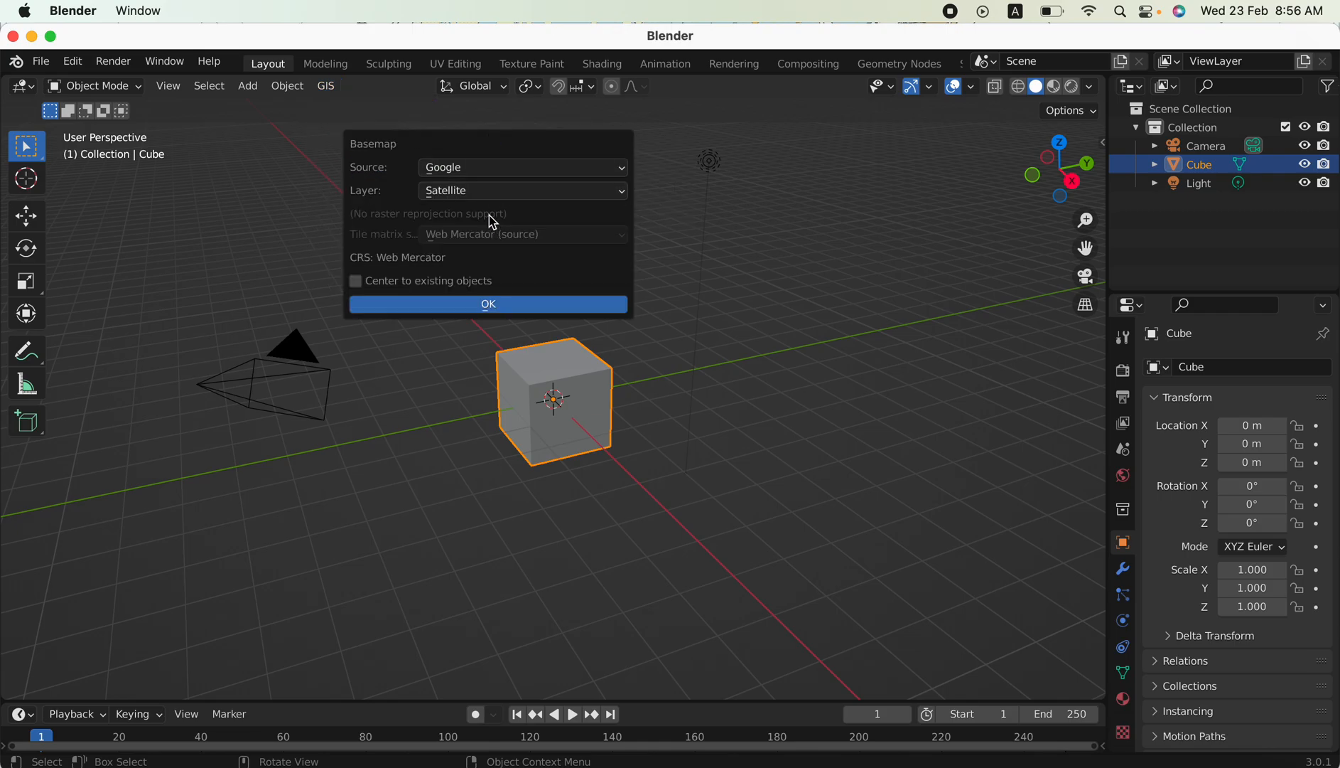
mouse_move(506, 181)
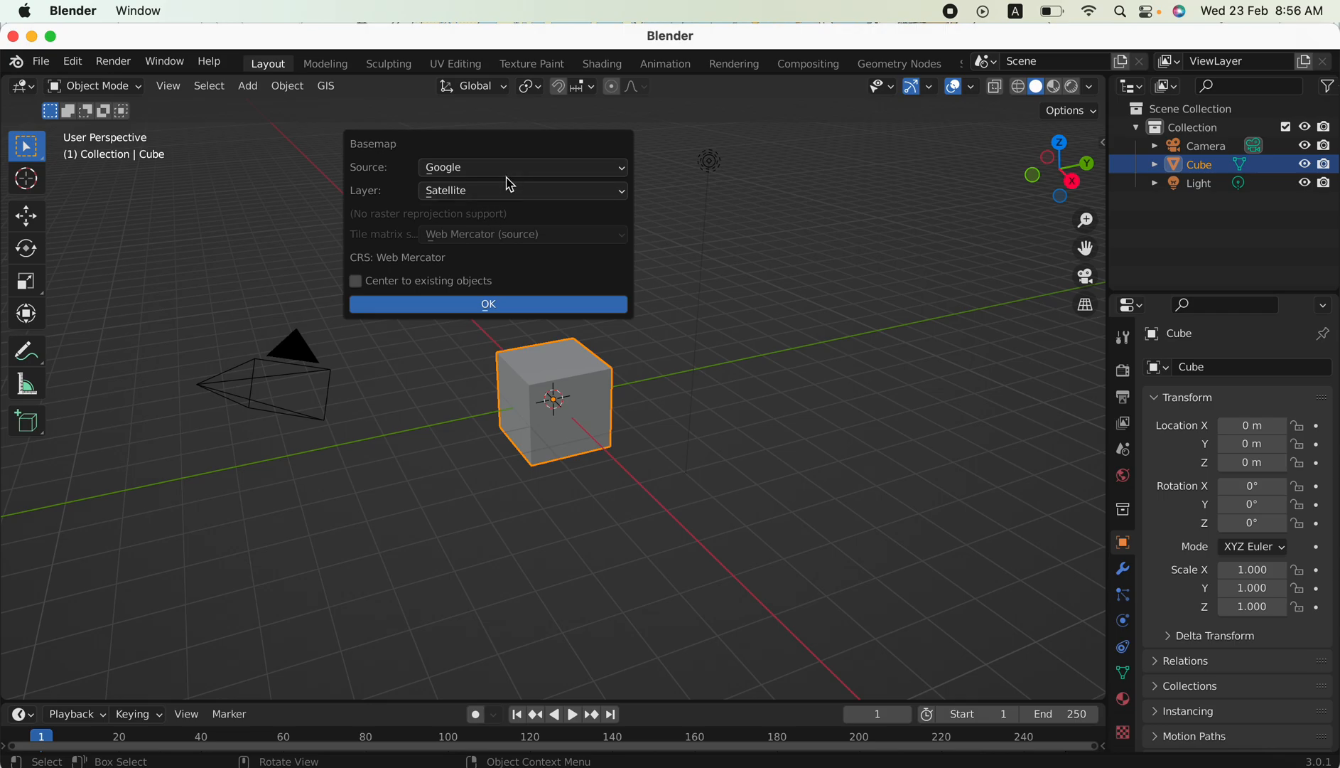
left_click(521, 167)
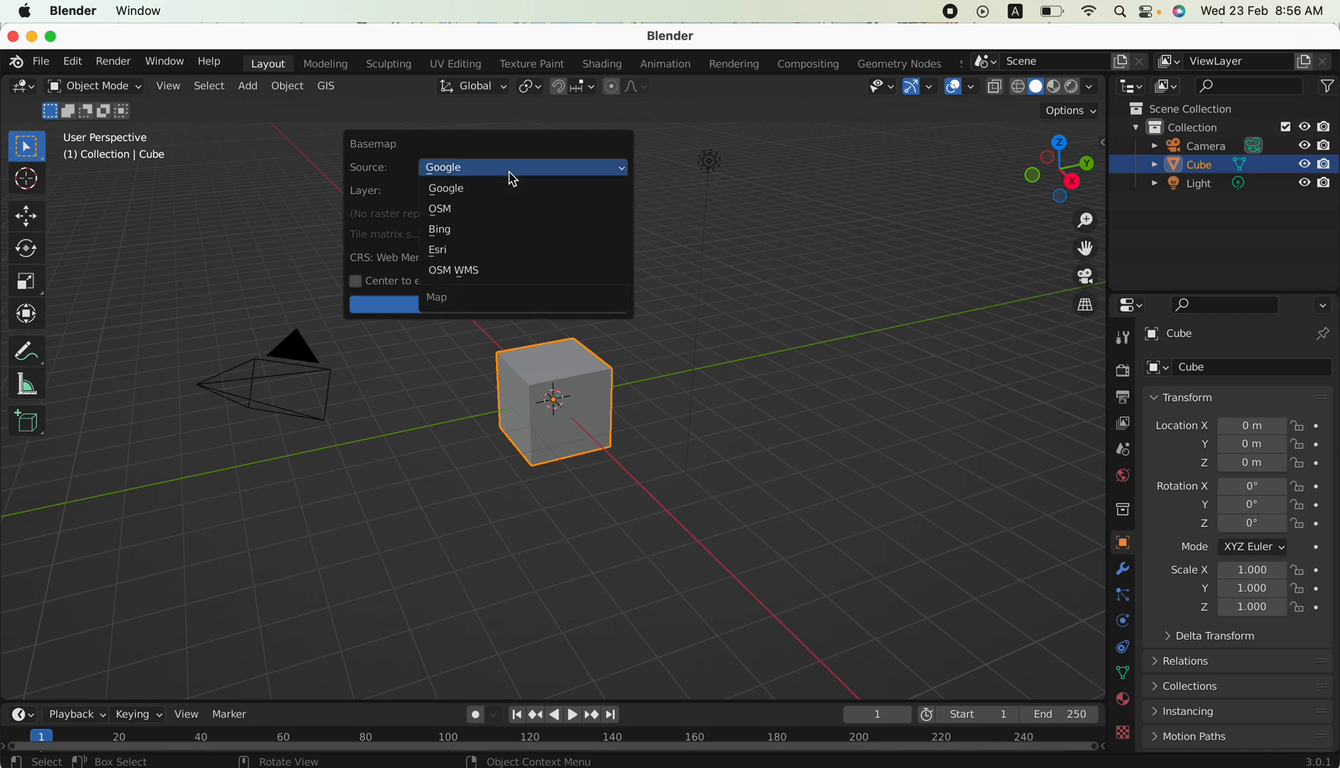
left_click(438, 249)
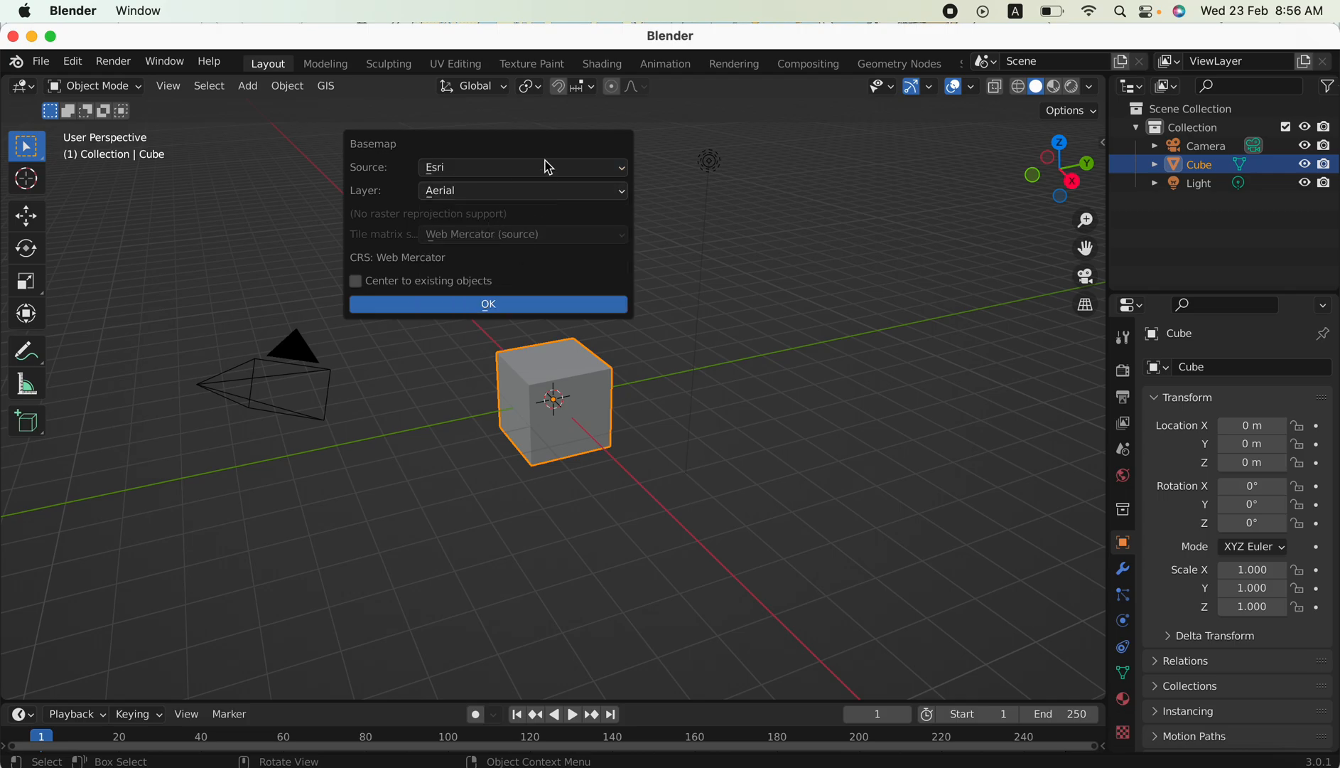
left_click(522, 167)
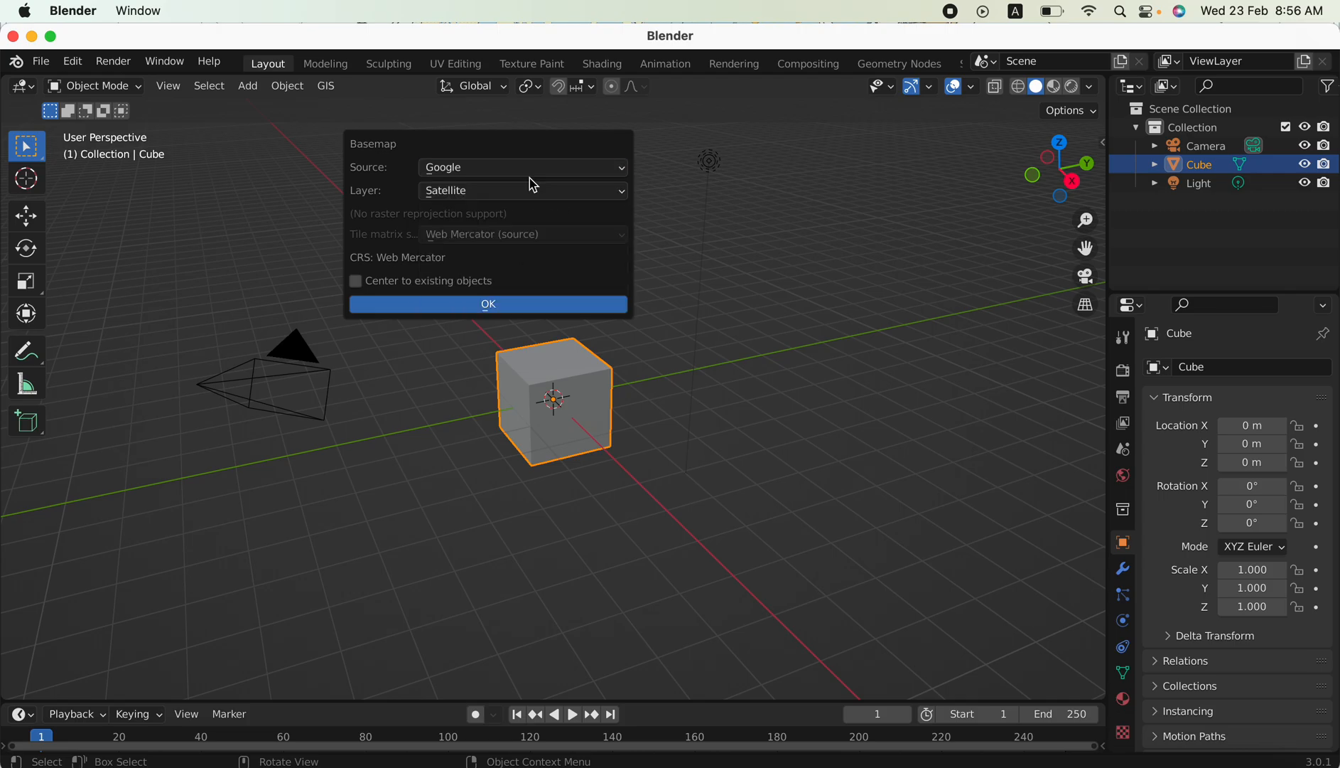
left_click(488, 303)
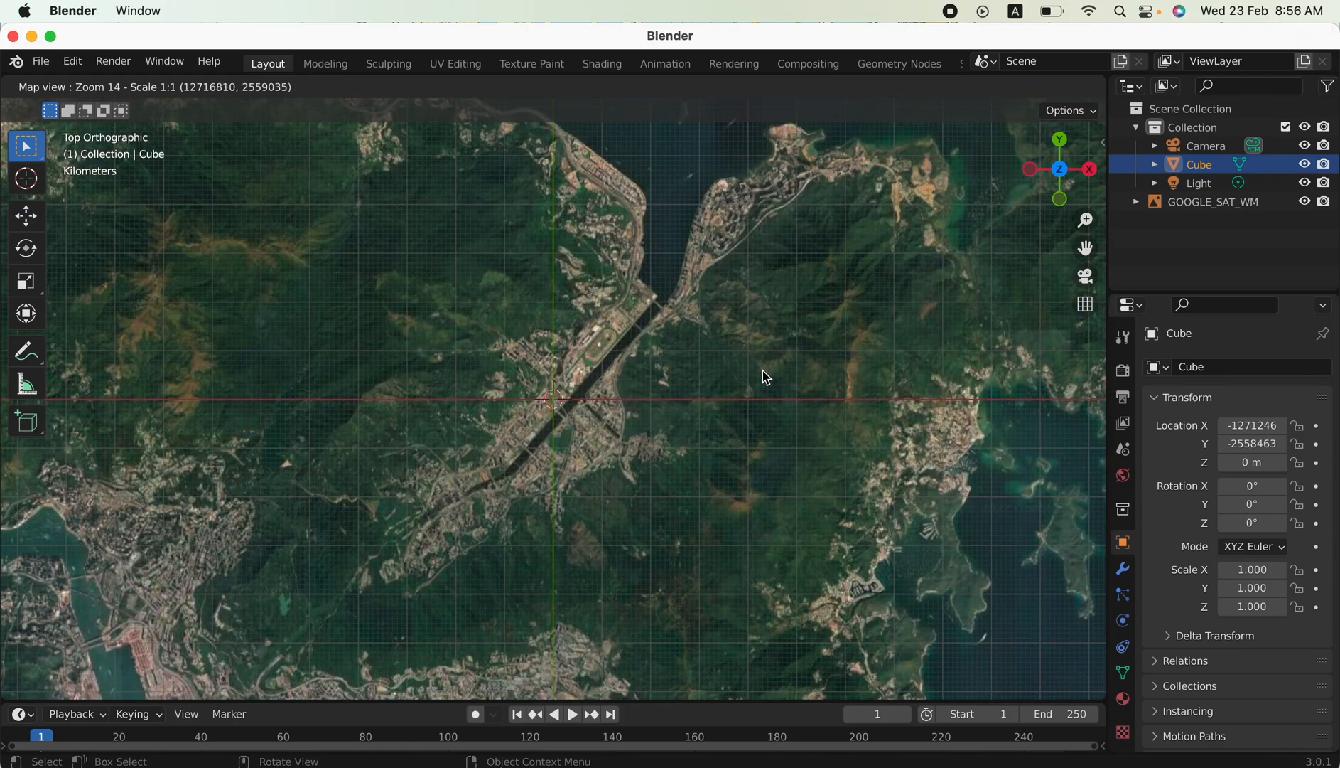
Export the current map extent as a textured satellite image plane.
scroll("up", 3)
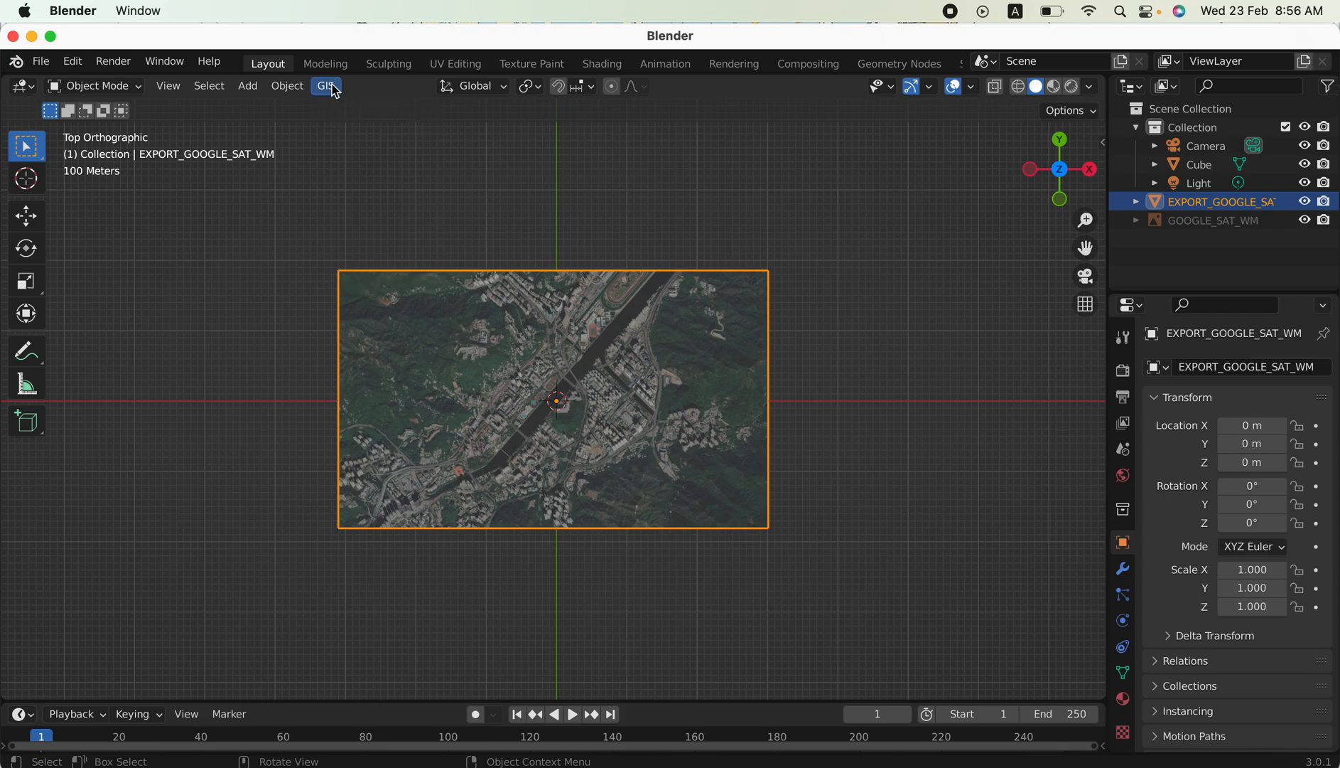
mouse_move(334, 130)
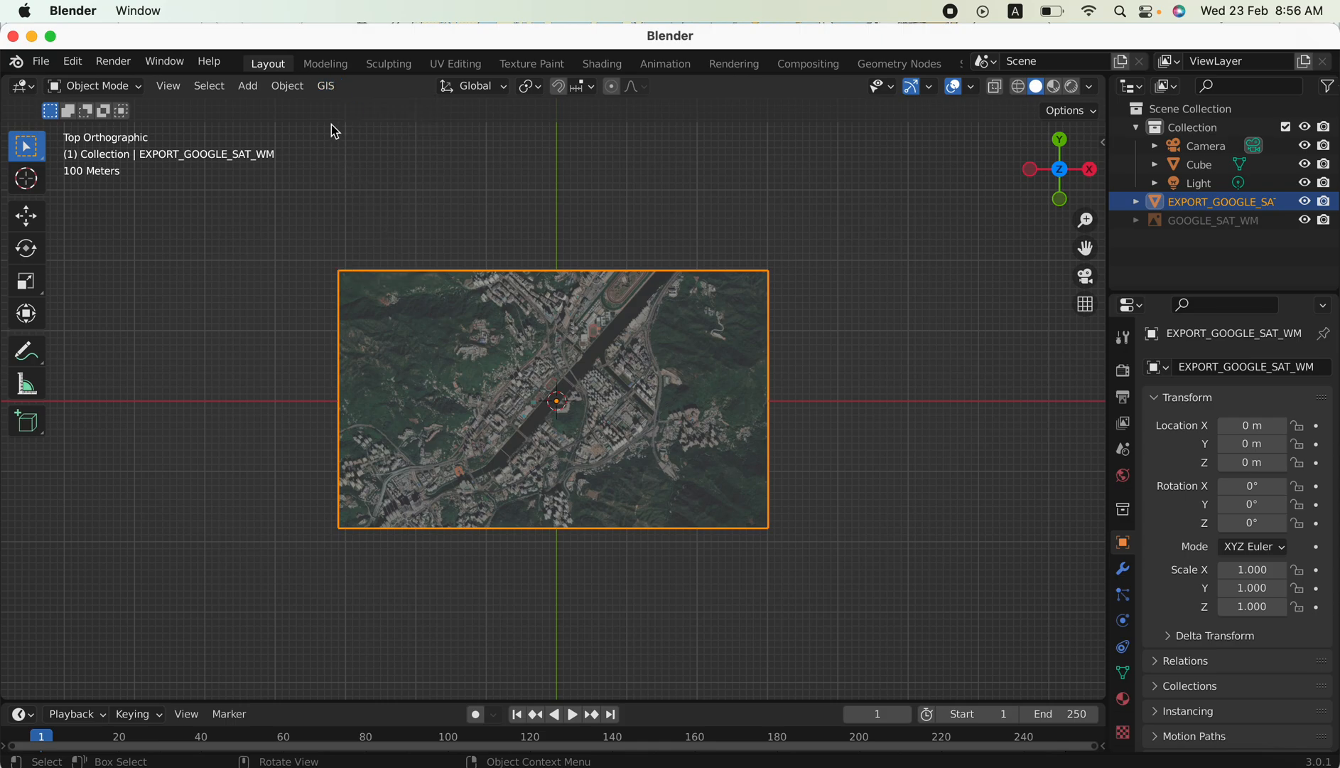
Apply SRTM elevation from the Marine-geo.org GMRT server to the satellite plane.
left_click(325, 84)
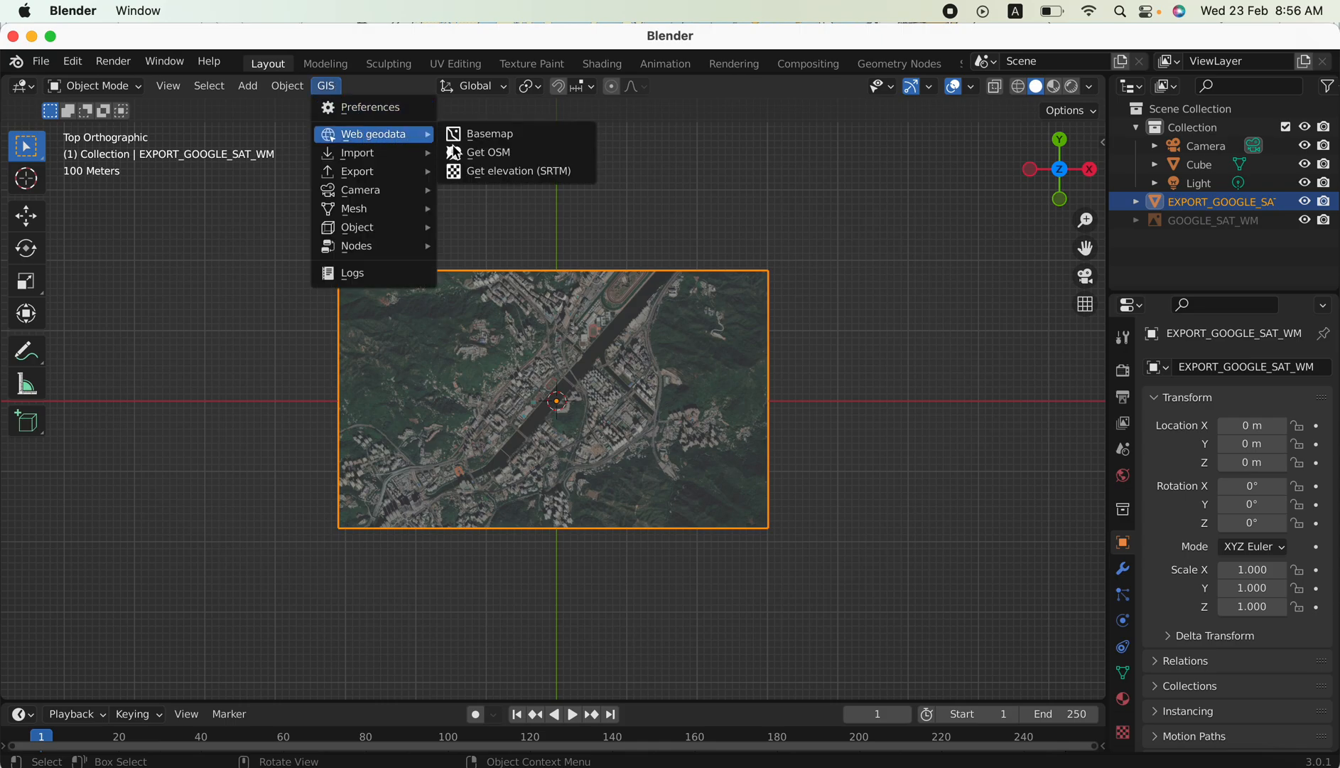
left_click(515, 172)
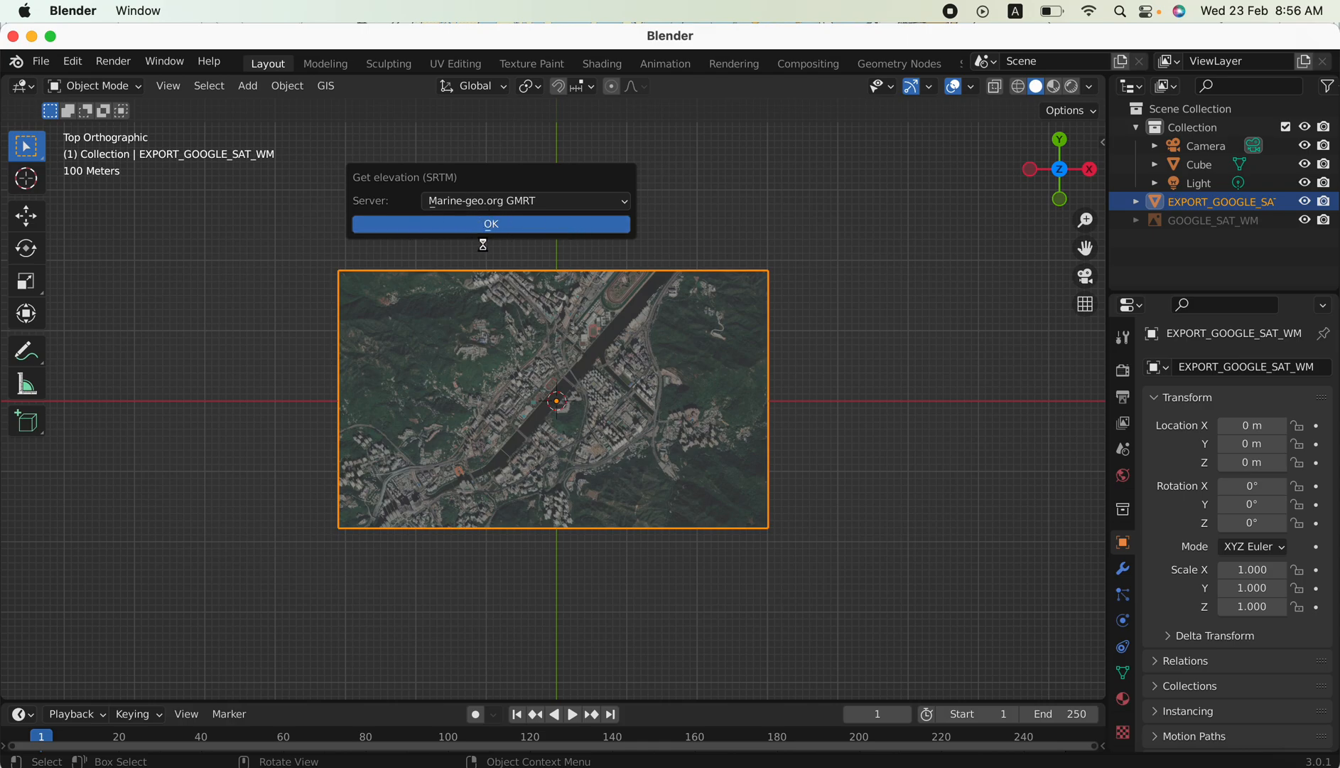
left_click(490, 224)
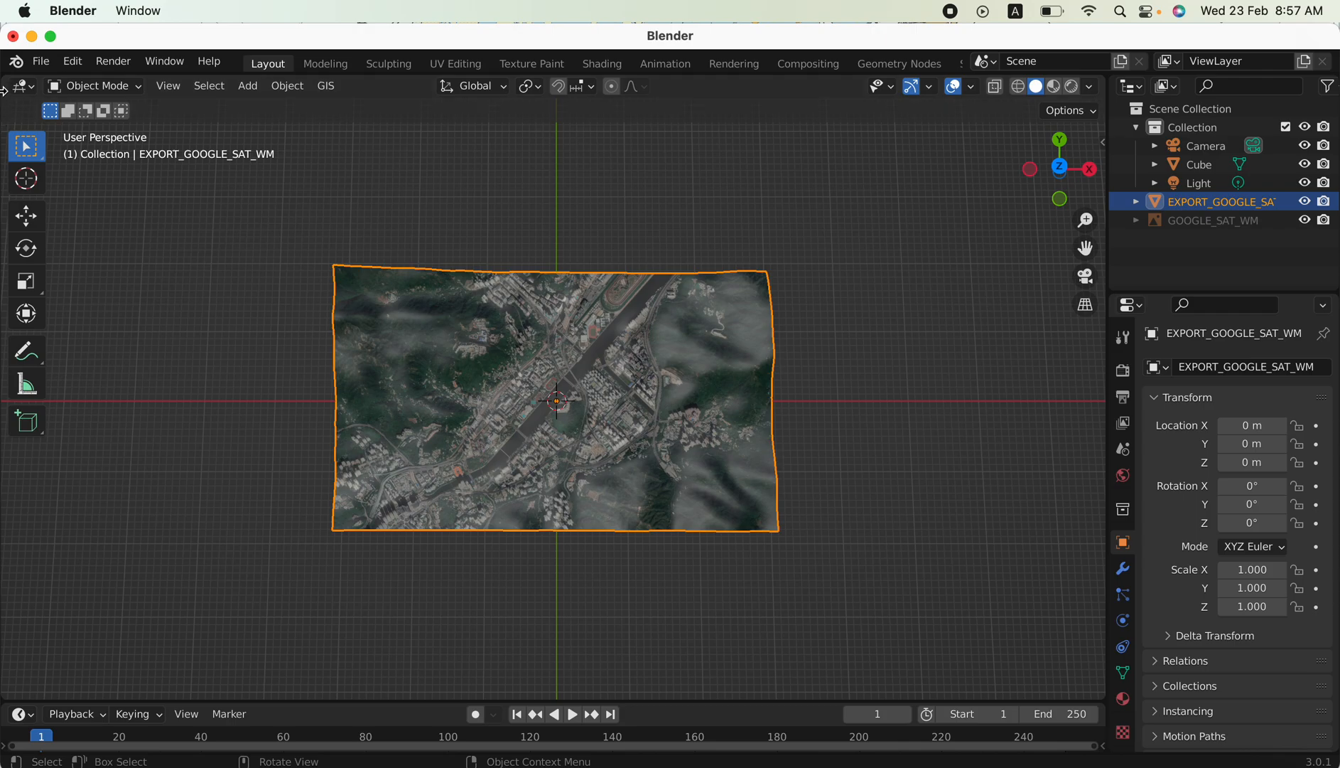
left_click(325, 85)
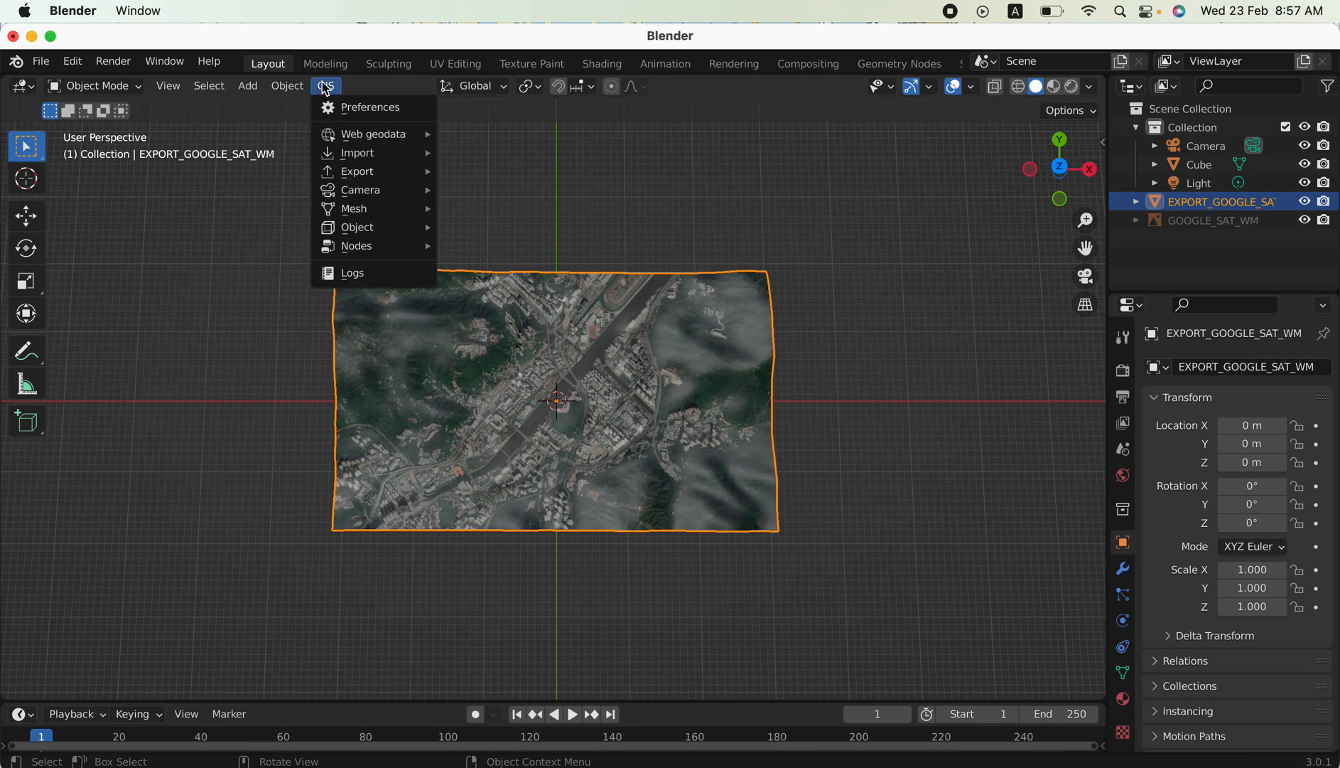
mouse_move(370, 106)
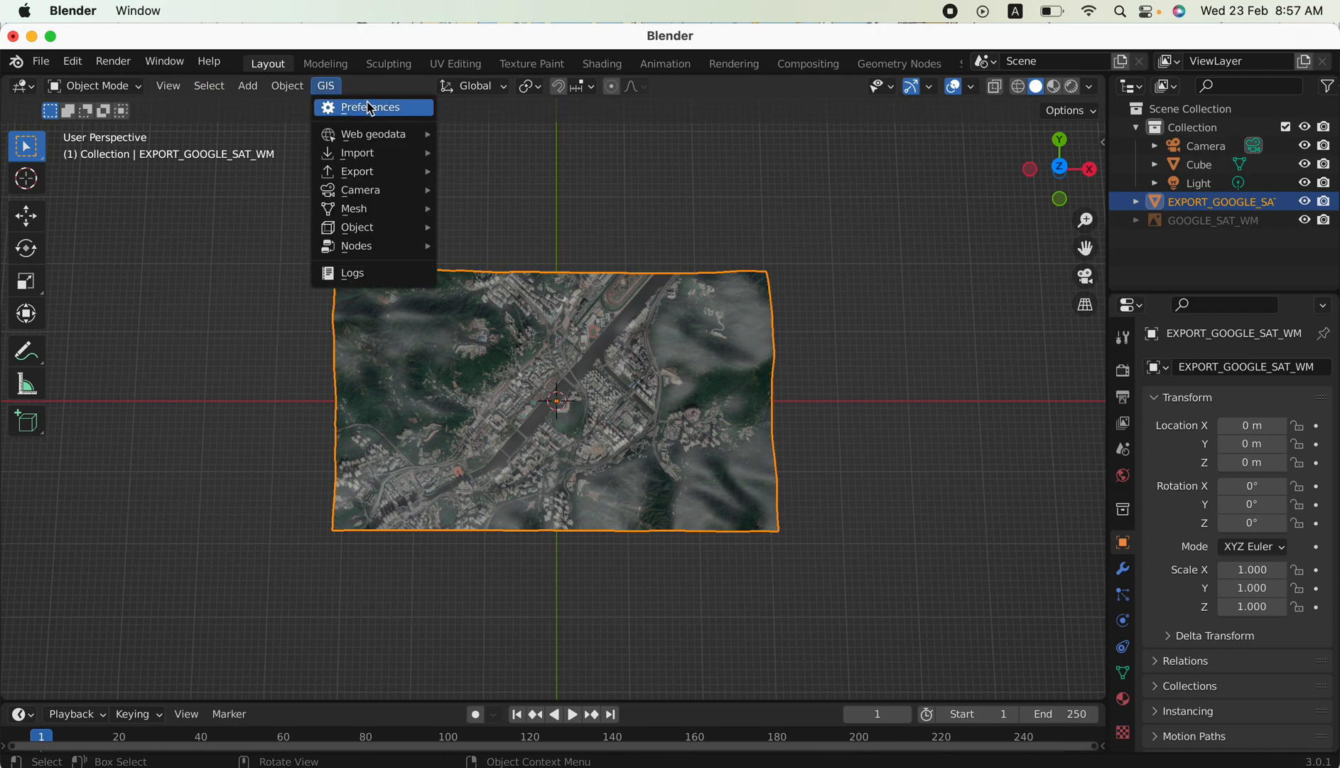
mouse_move(374, 135)
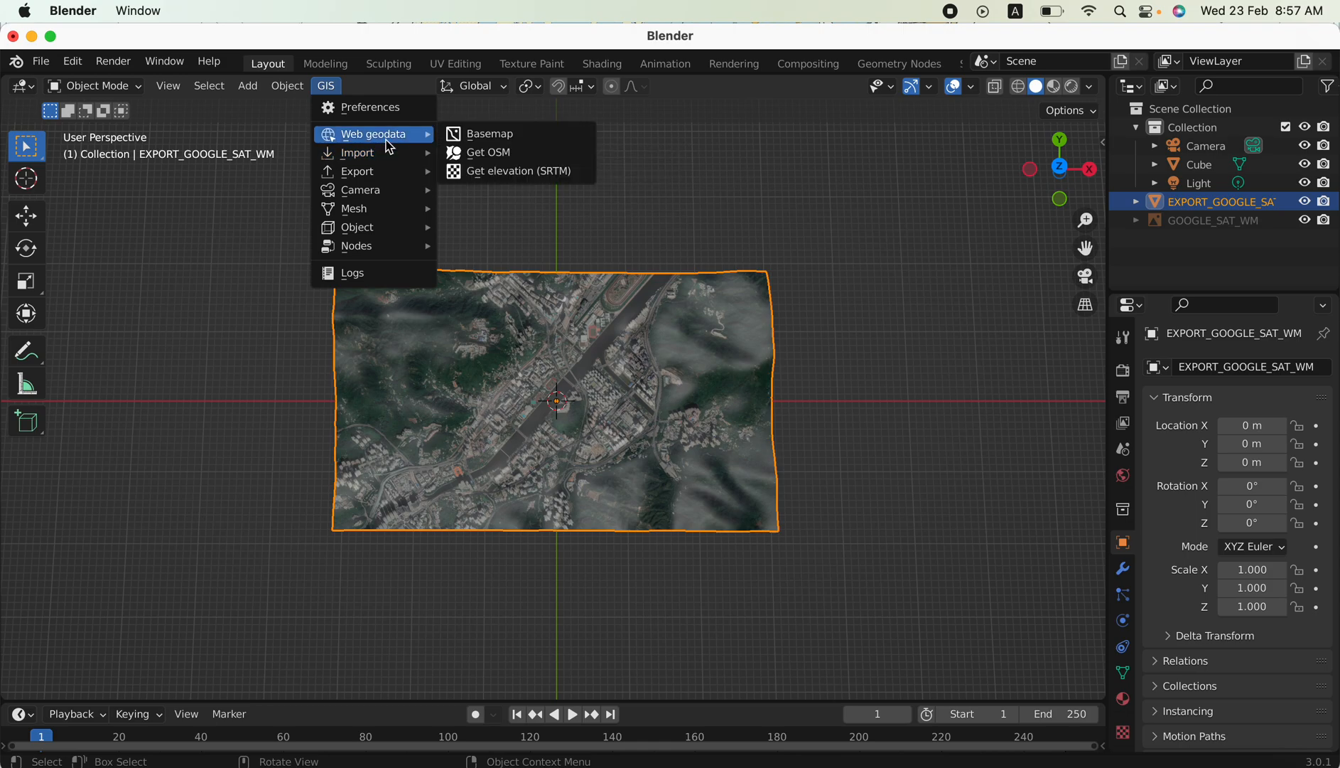
mouse_move(440, 151)
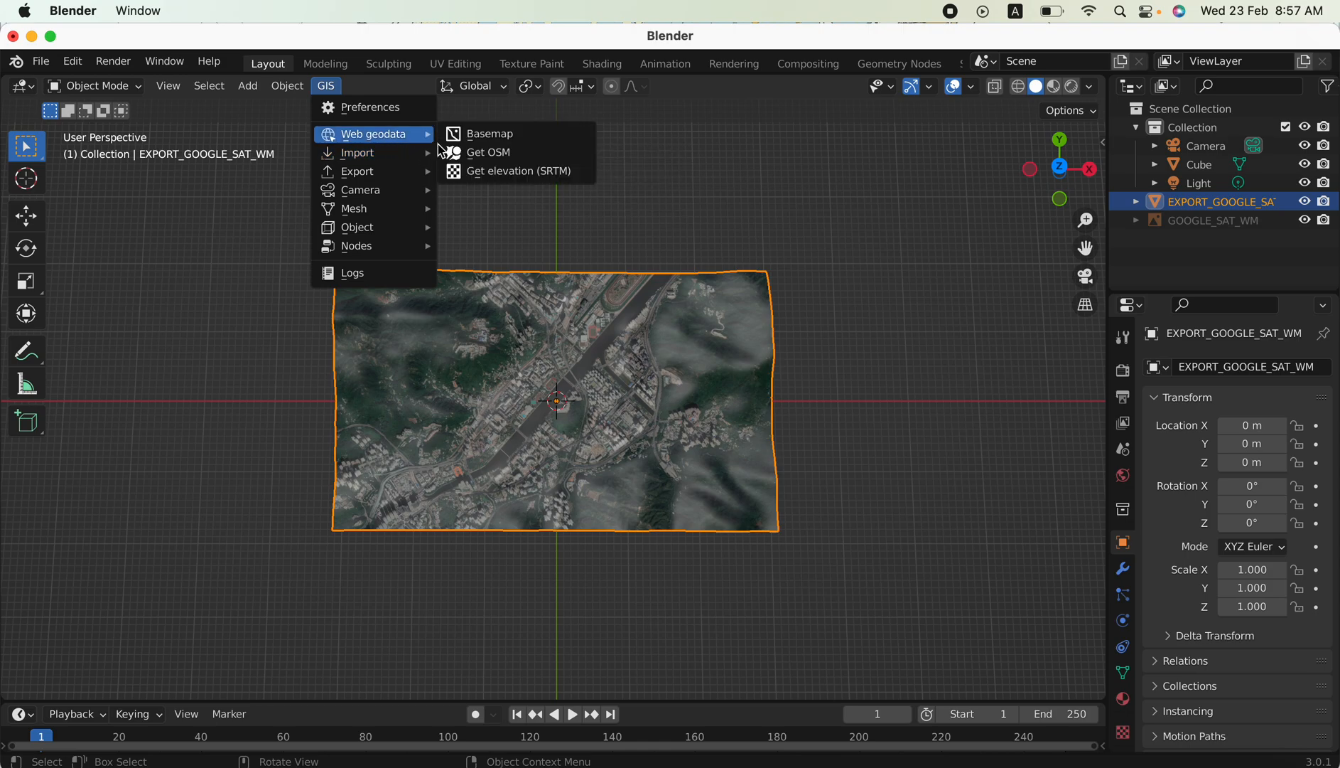
Choose all seven OSM way categories and take elevation from the exported terrain plane.
left_click(490, 152)
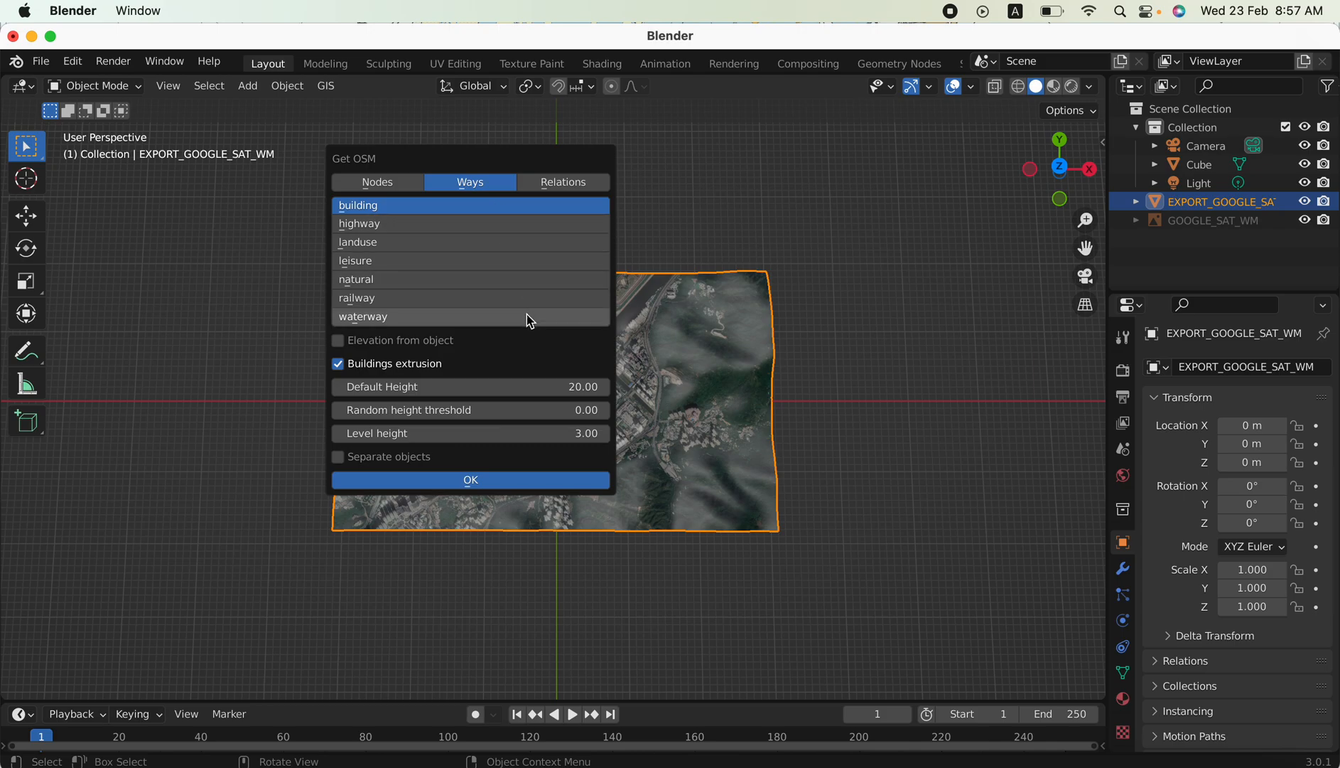
left_click(362, 315)
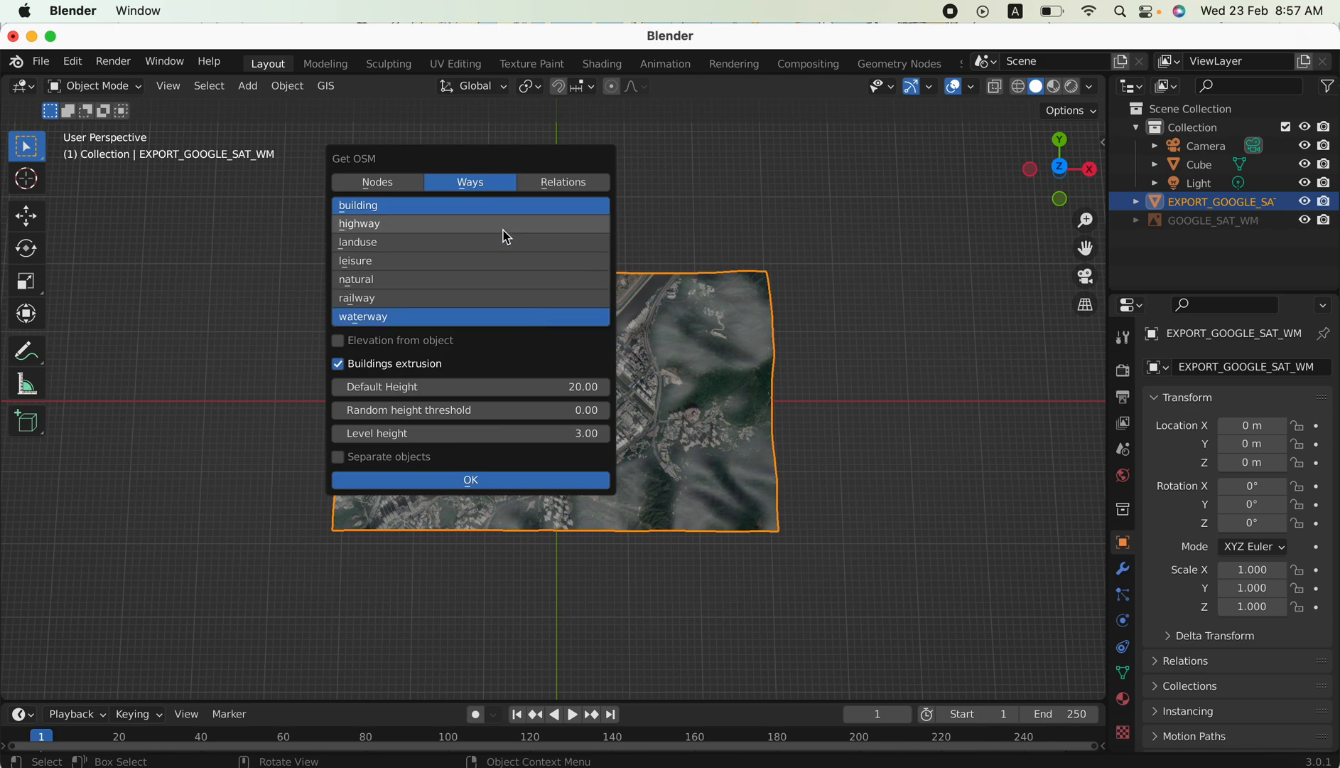
left_click(358, 242)
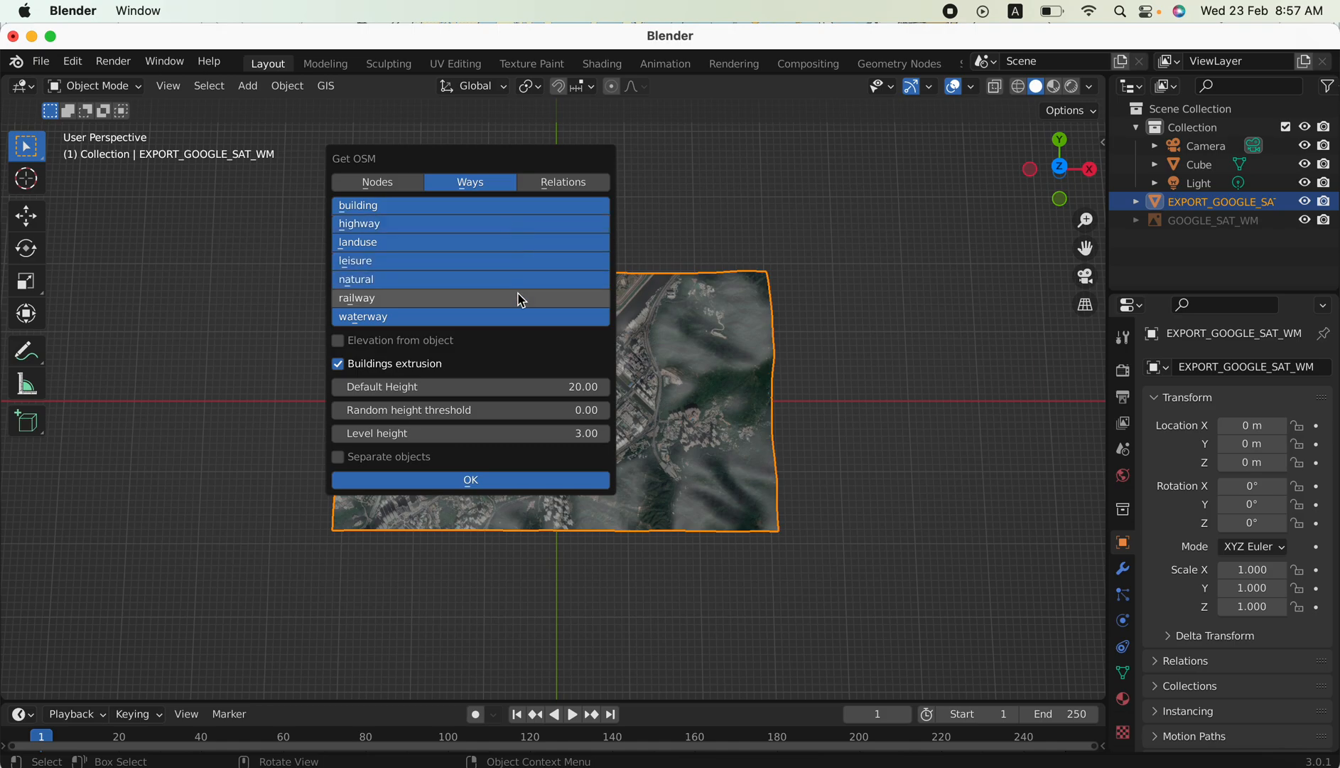
left_click(356, 298)
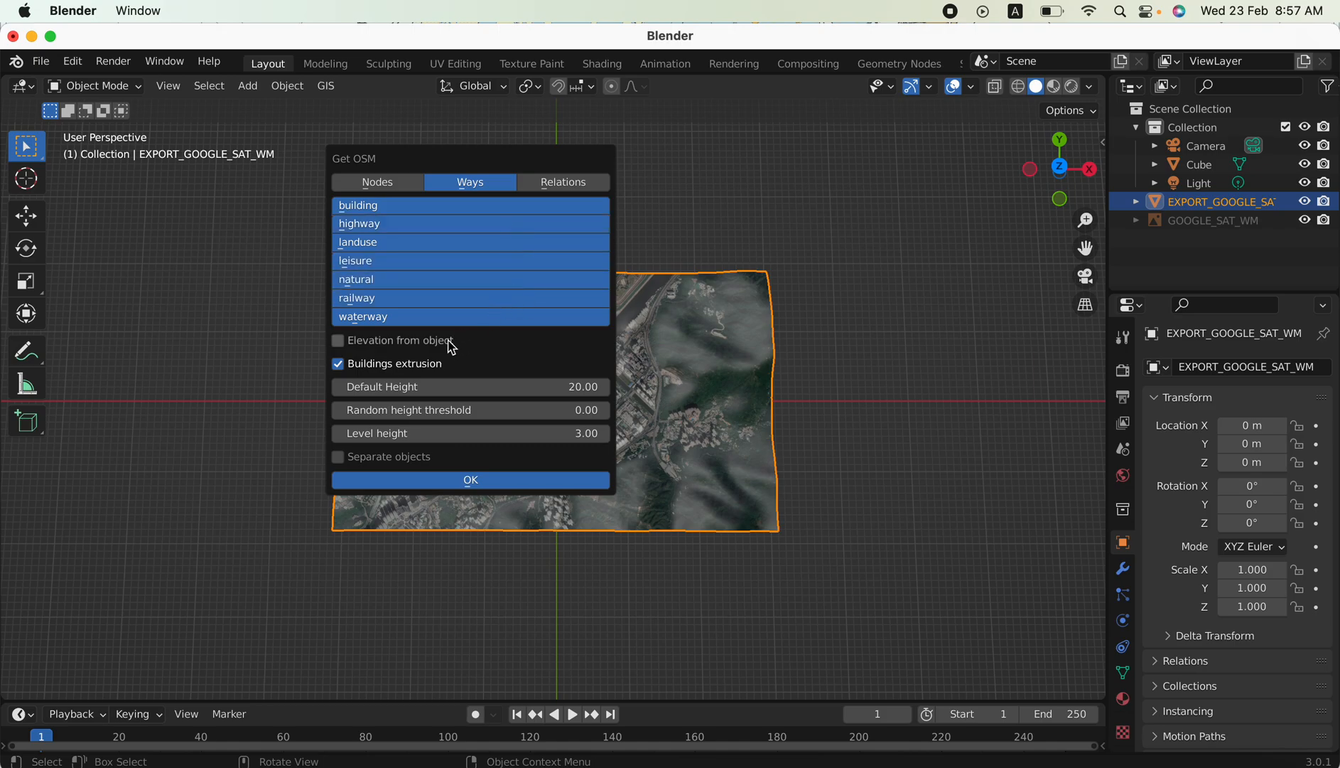
left_click(338, 340)
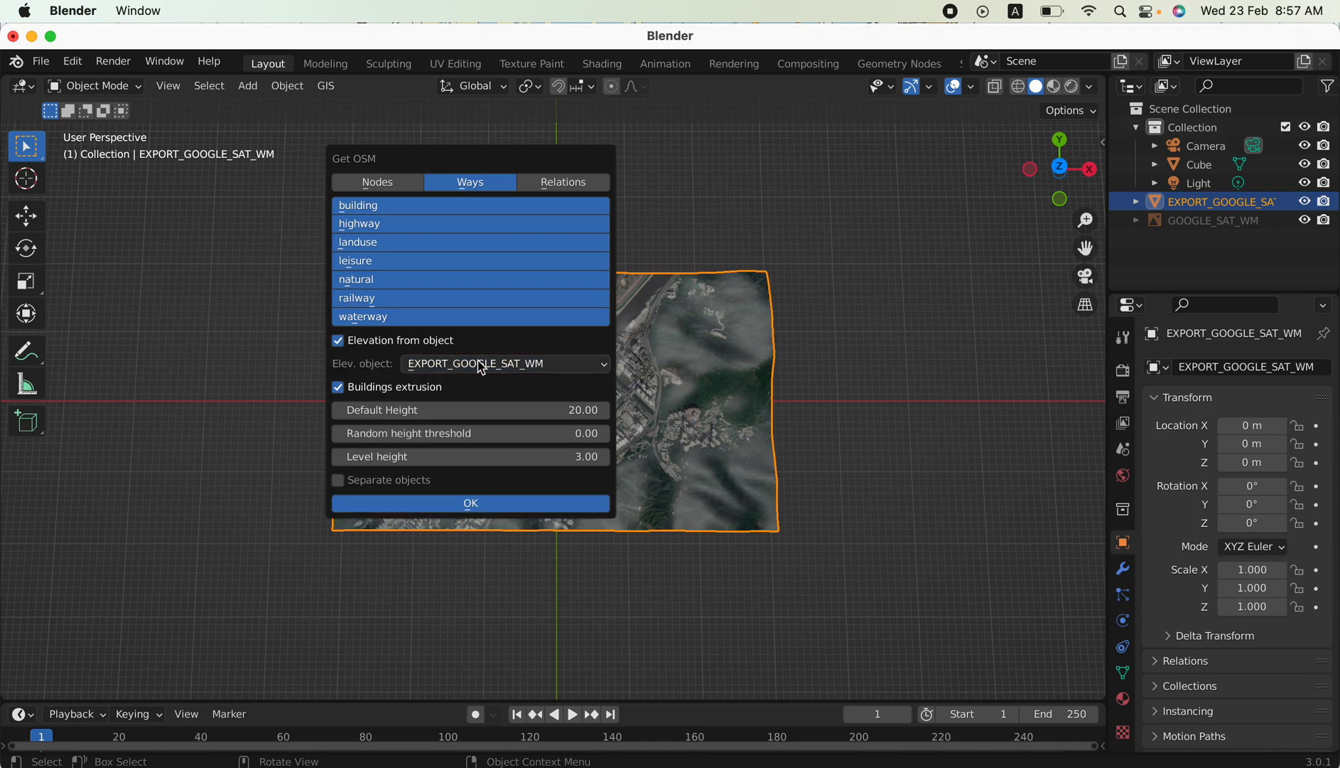
mouse_move(509, 428)
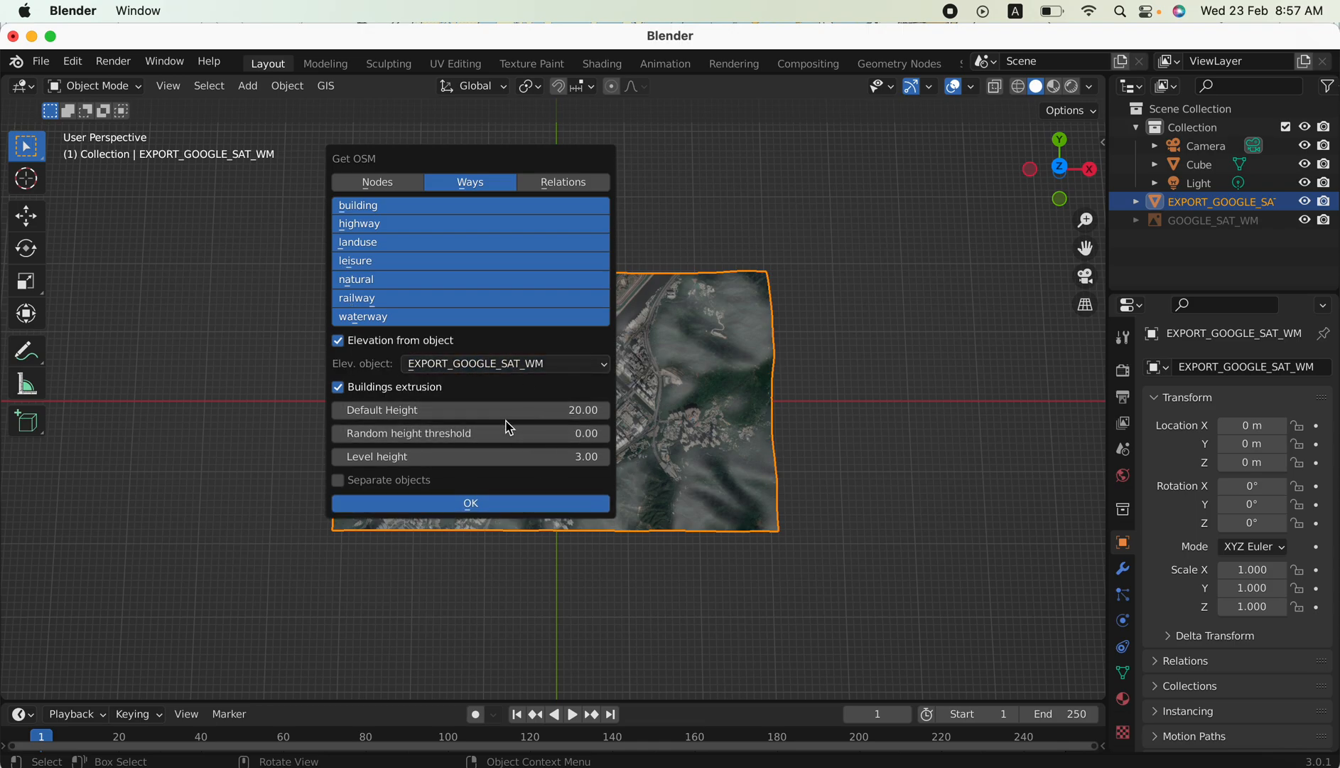